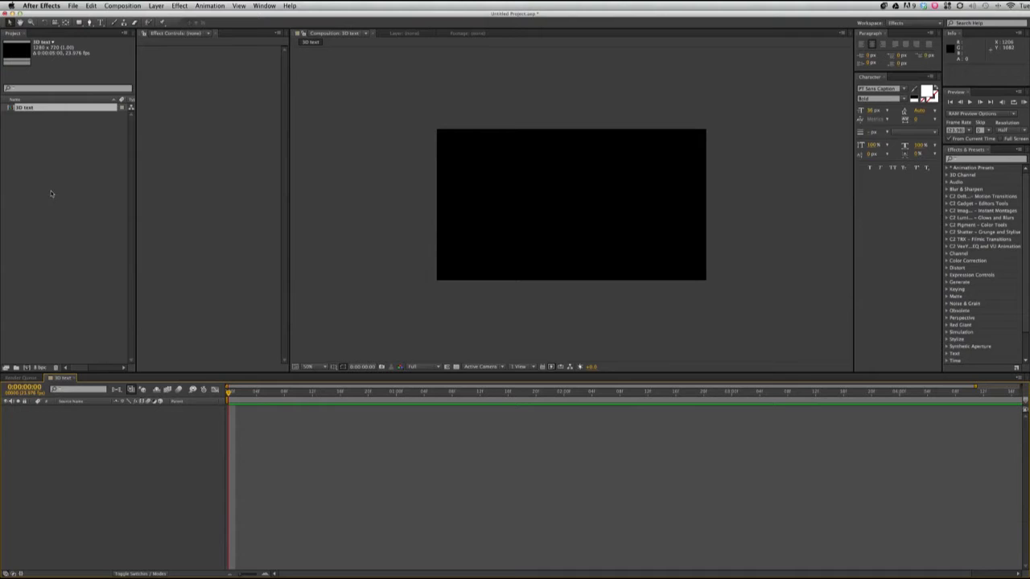
pyautogui.moveTo(102, 23)
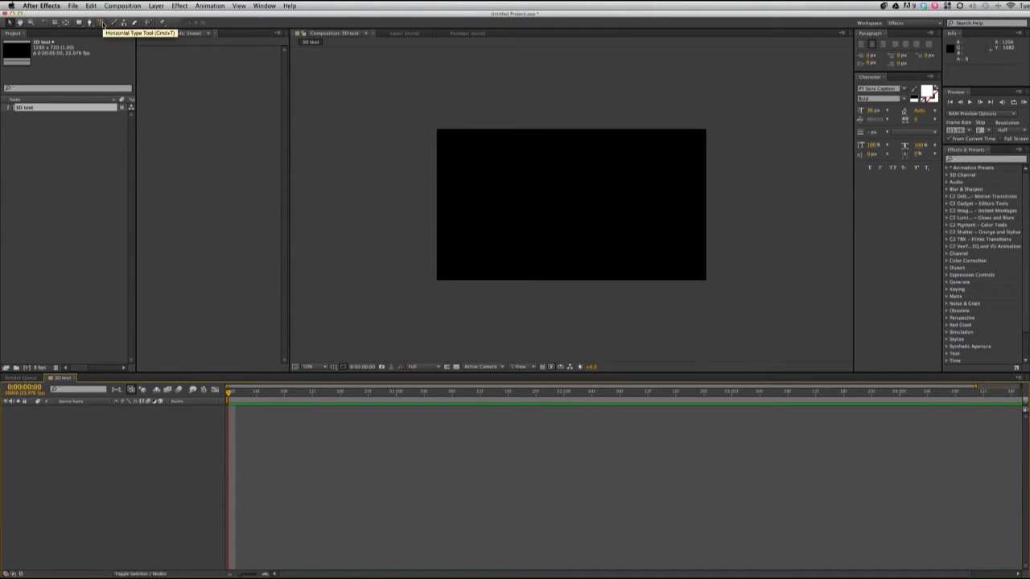
# Type a '3D TEXT' title and move it to the centre of the black composition.
pyautogui.click(502, 202)
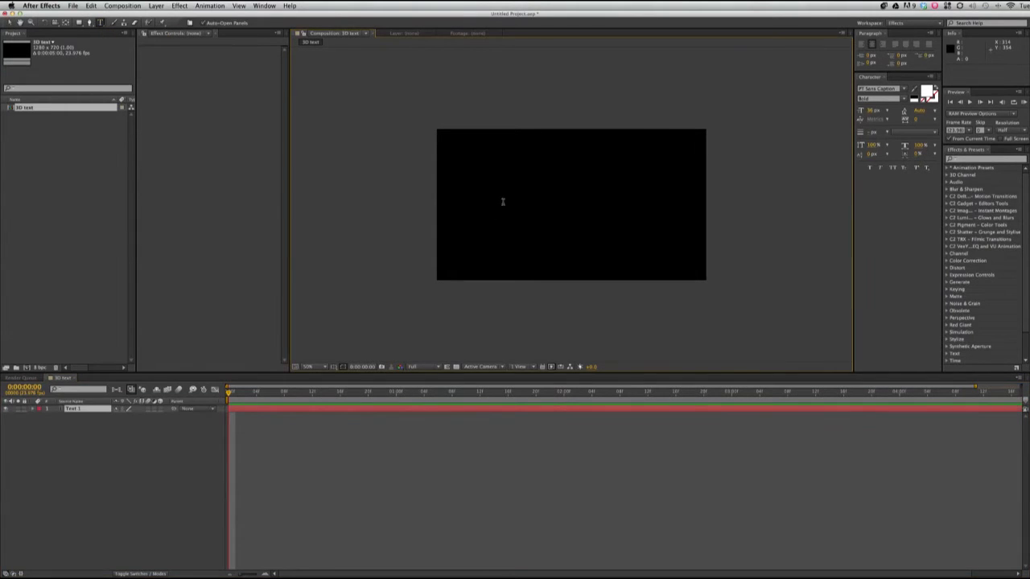
pyautogui.write('3D TEXT')
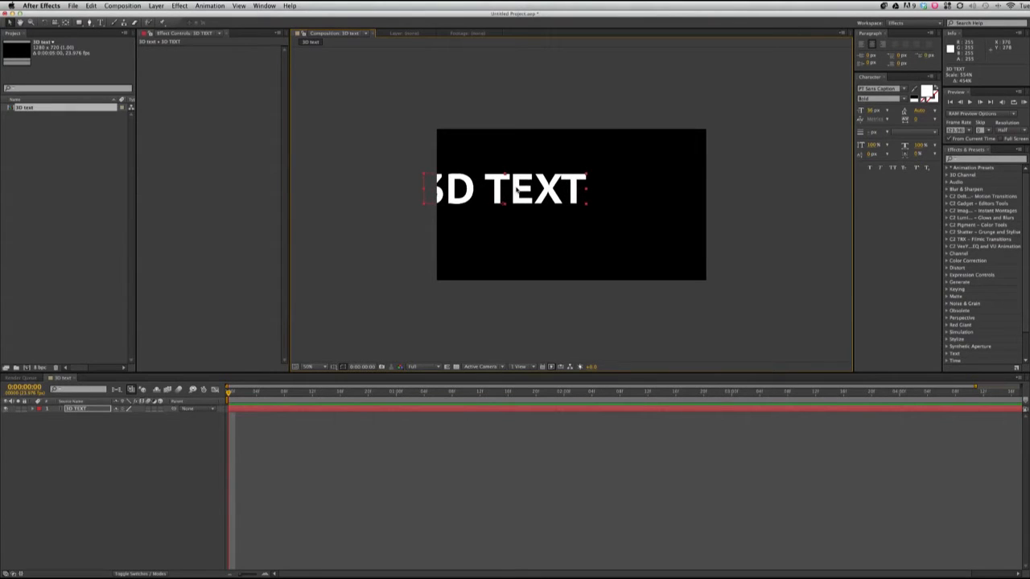
pyautogui.moveTo(506, 189); pyautogui.dragTo(568, 201)
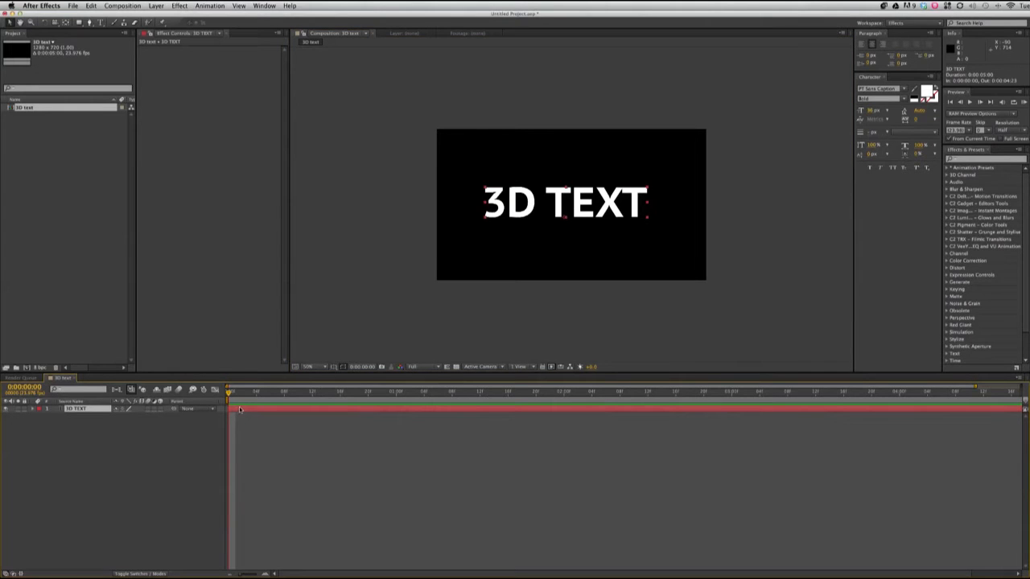
pyautogui.moveTo(215, 326)
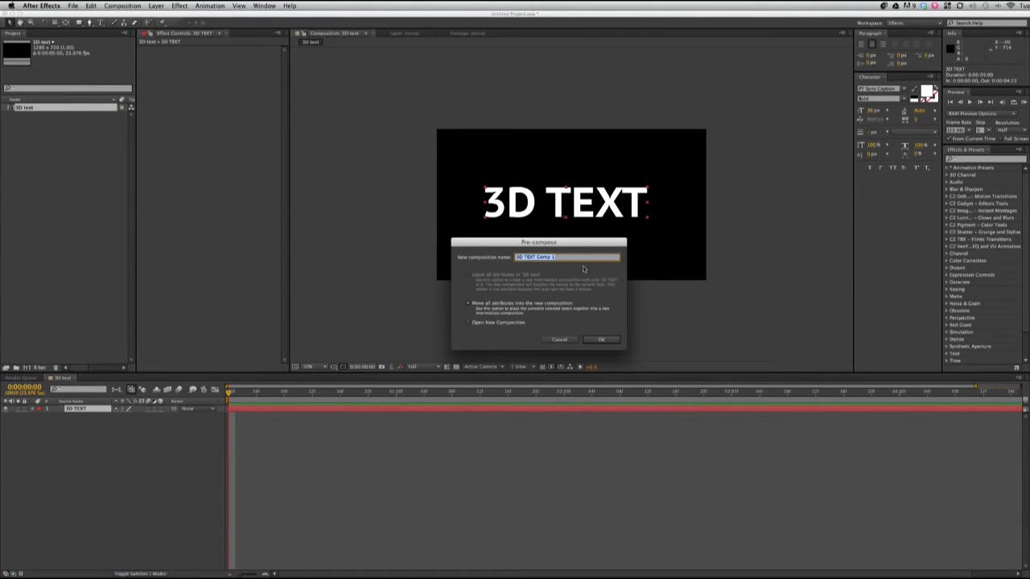
# Pre-compose the 3D TEXT layer into '3D TEXT comp', moving all attributes.
pyautogui.click(601, 339)
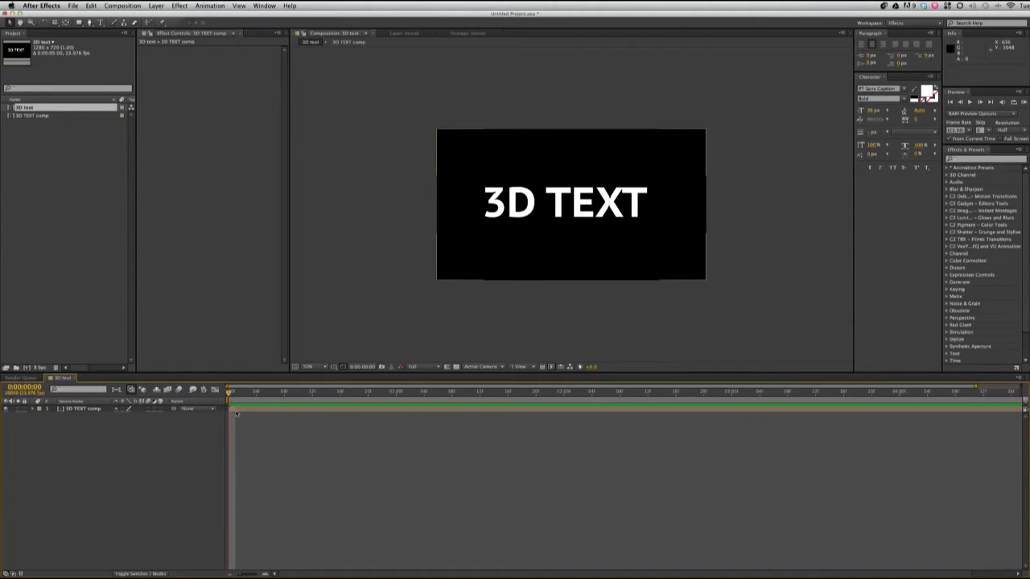
# Select the 3D TEXT comp layer and duplicate it into six copies.
pyautogui.click(81, 409)
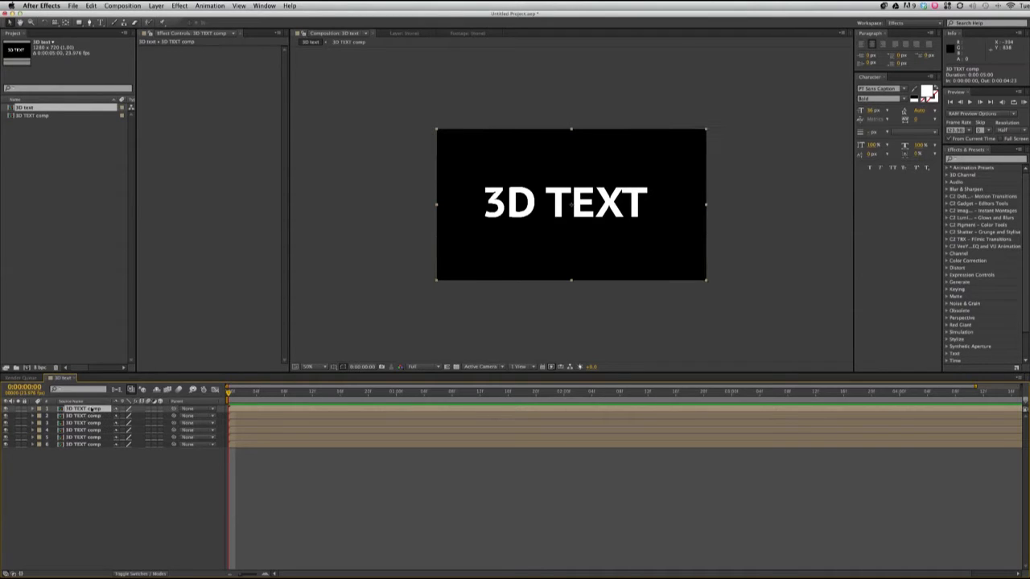
pyautogui.moveTo(460, 396)
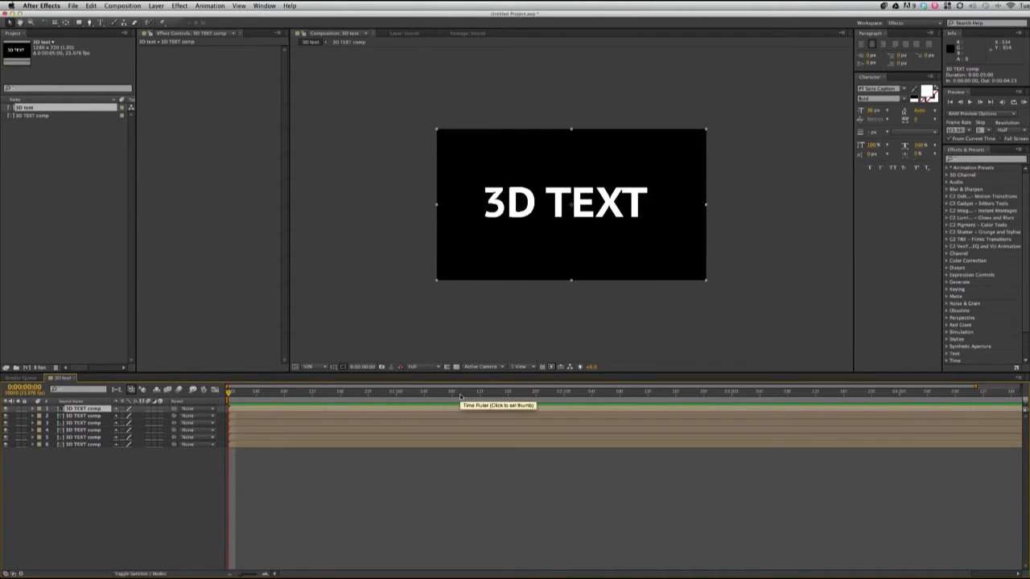
pyautogui.moveTo(491, 254)
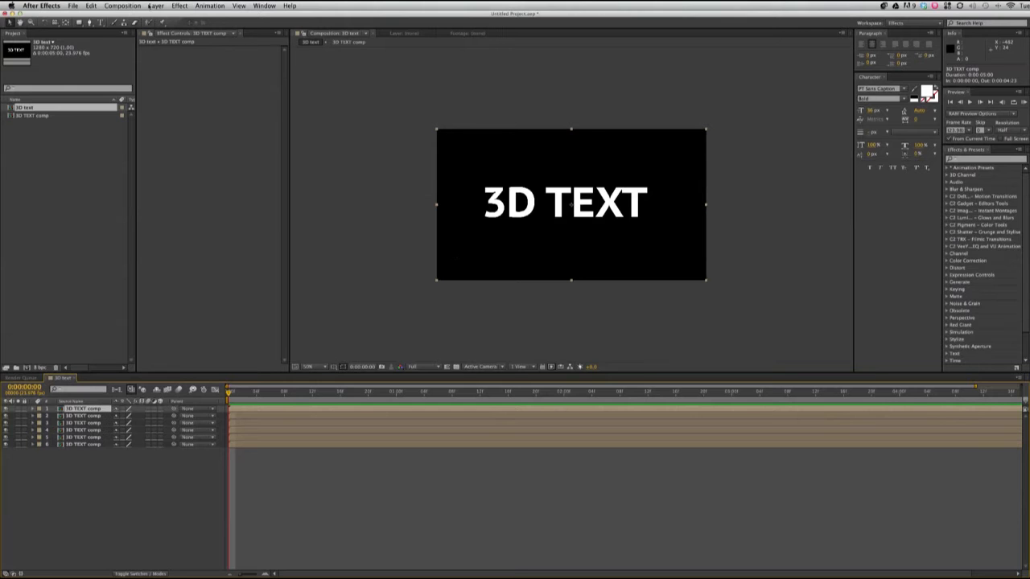
# Create a royal blue solid and place it beneath all six text copies.
pyautogui.click(156, 5)
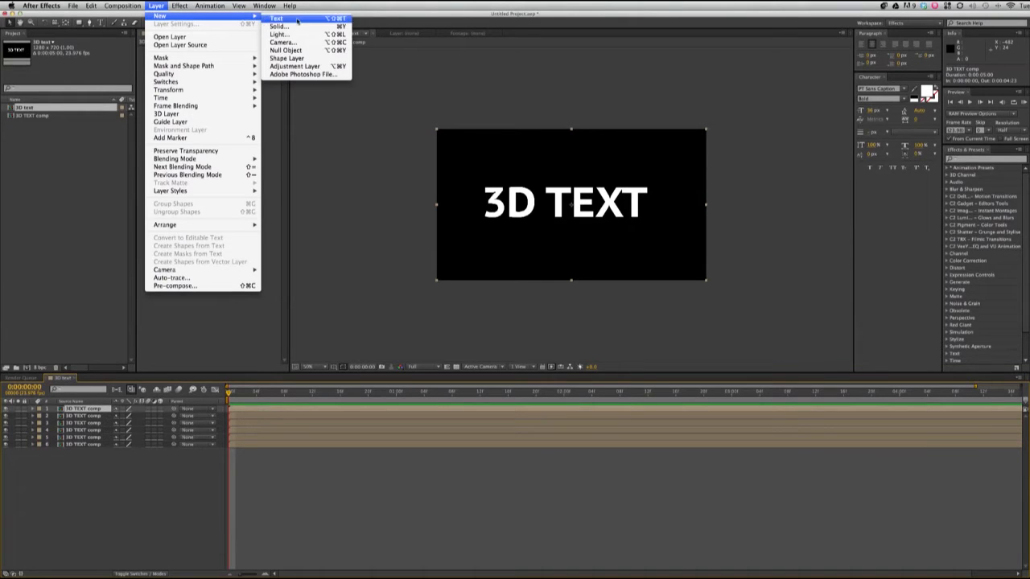
pyautogui.click(278, 27)
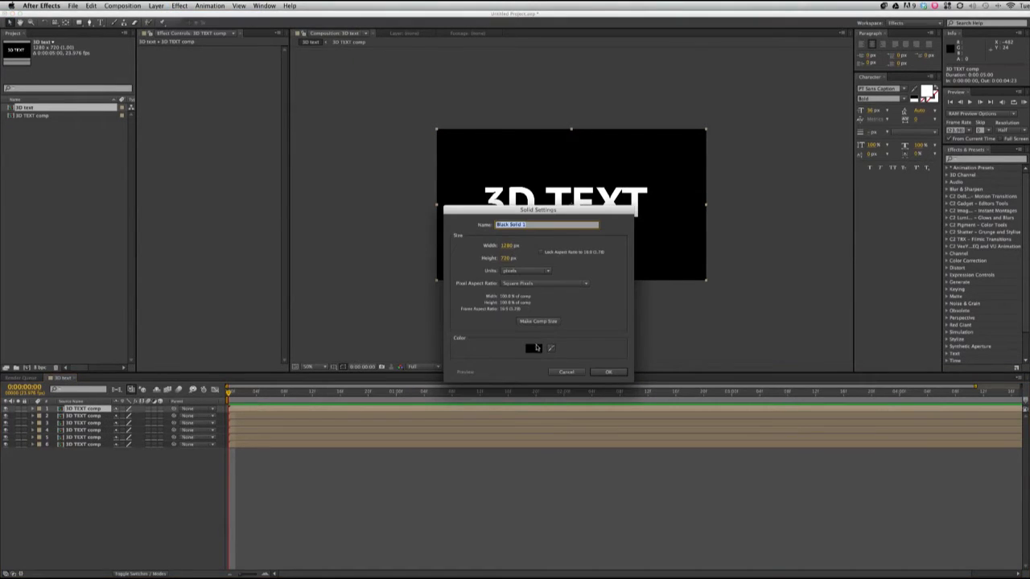
pyautogui.click(535, 347)
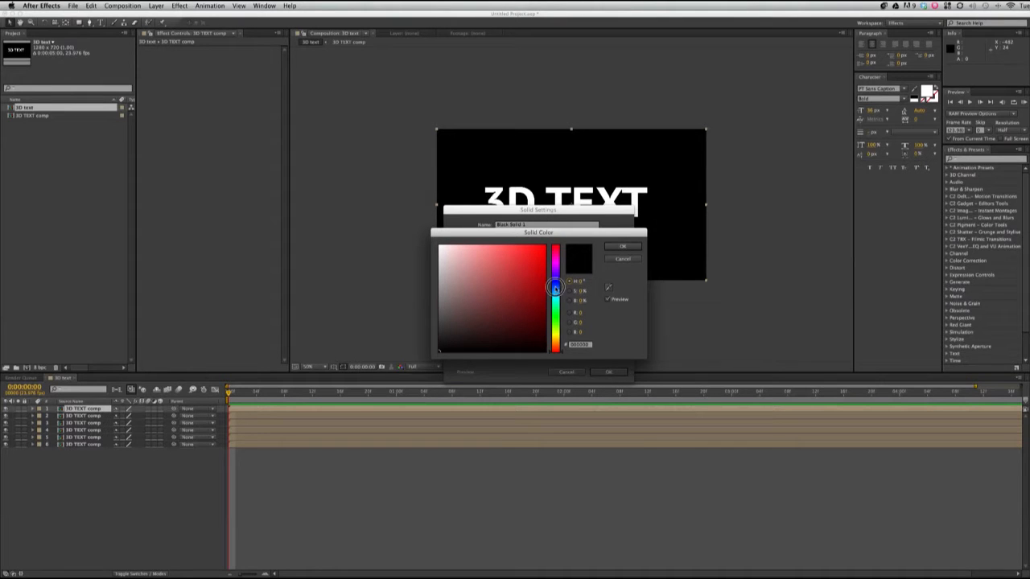
pyautogui.click(538, 280)
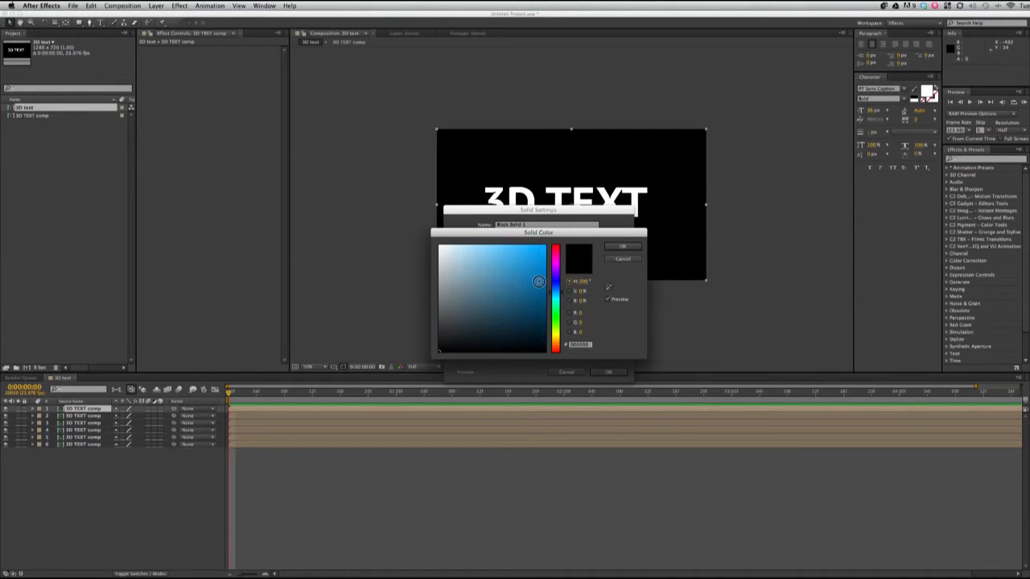
pyautogui.click(624, 246)
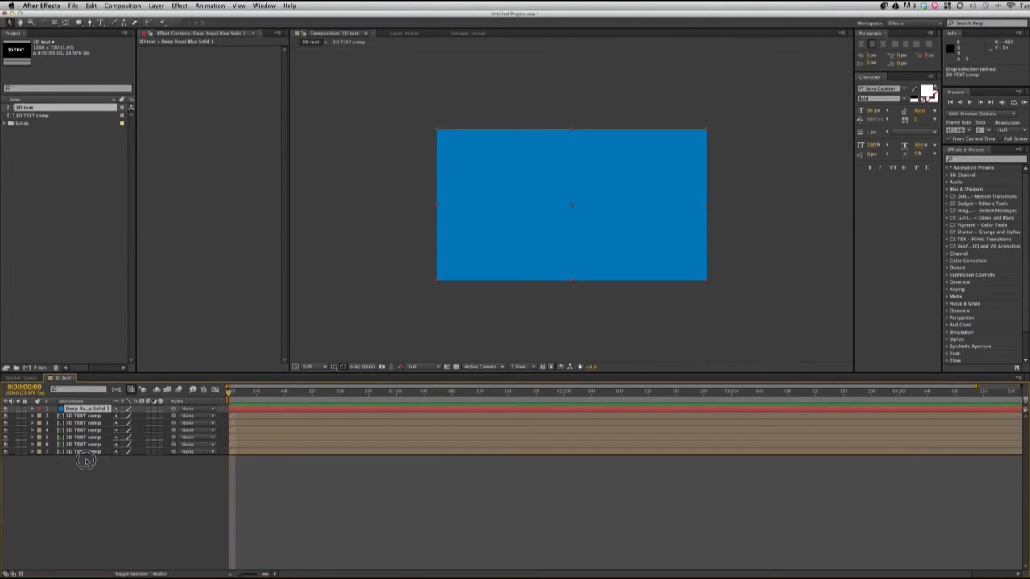
pyautogui.moveTo(85, 408); pyautogui.dragTo(85, 451)
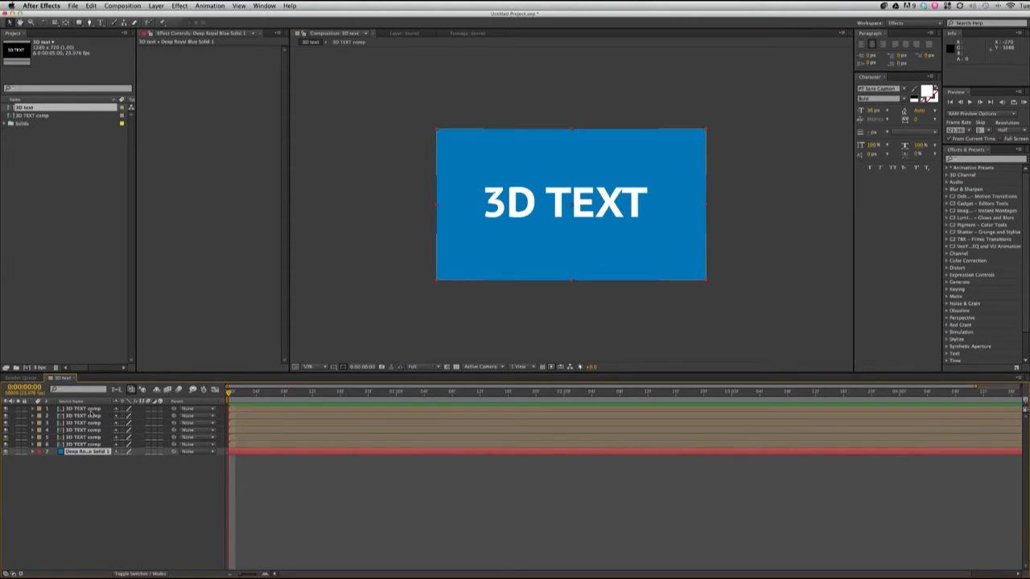
pyautogui.click(85, 408)
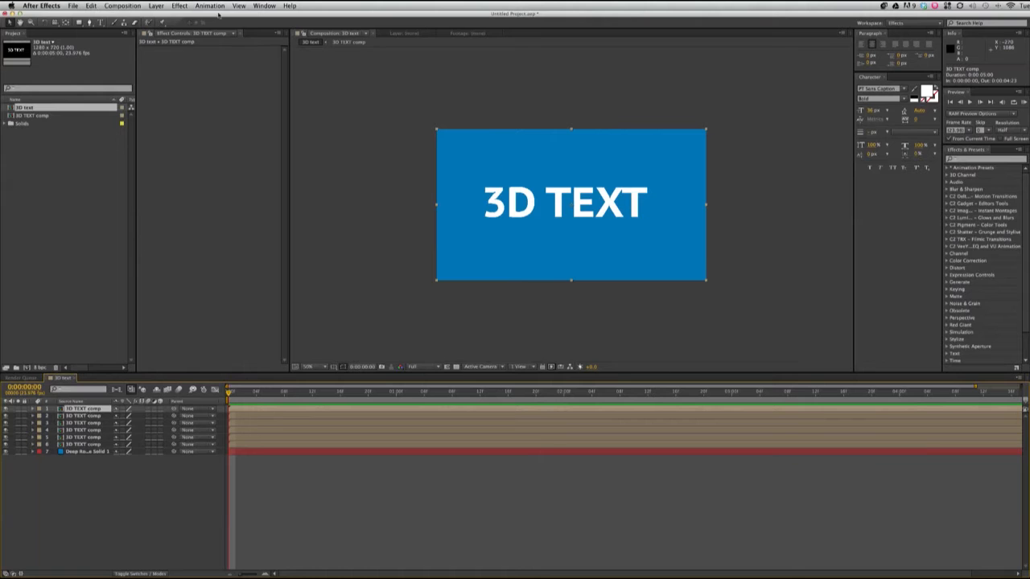
# Add a Tint effect to the top copy, mapping white to mid grey.
pyautogui.click(180, 5)
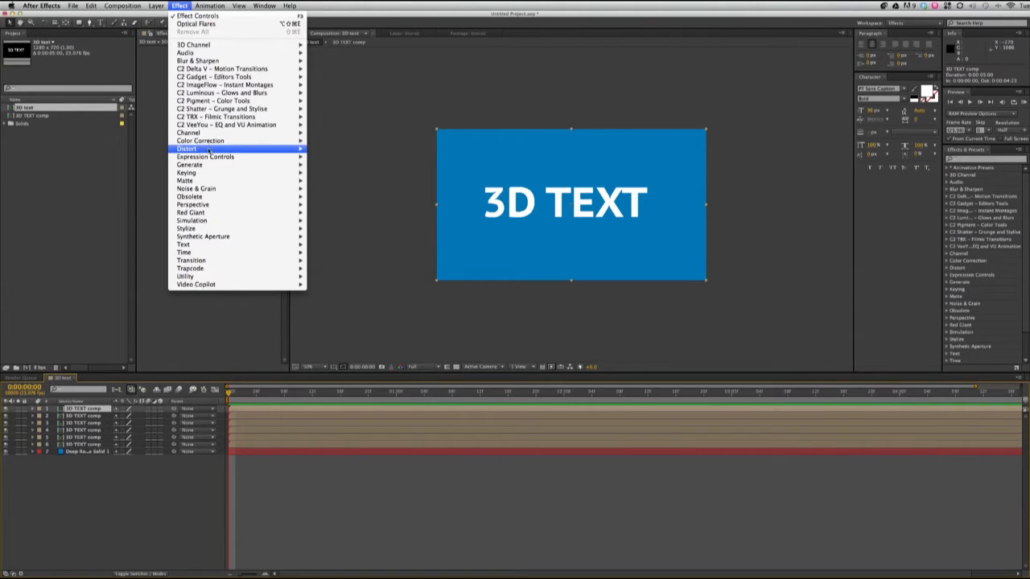
pyautogui.moveTo(200, 140)
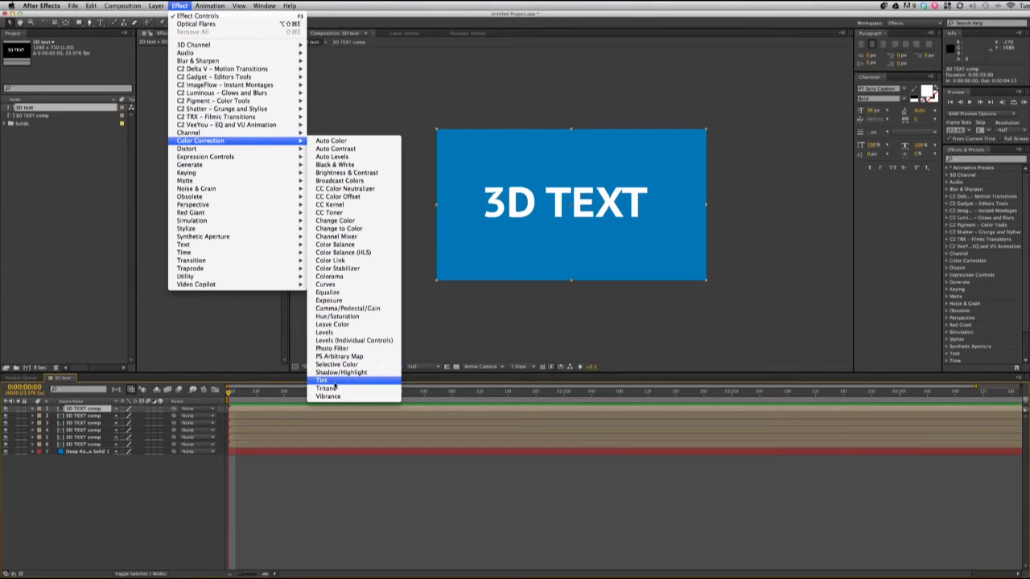
pyautogui.click(323, 379)
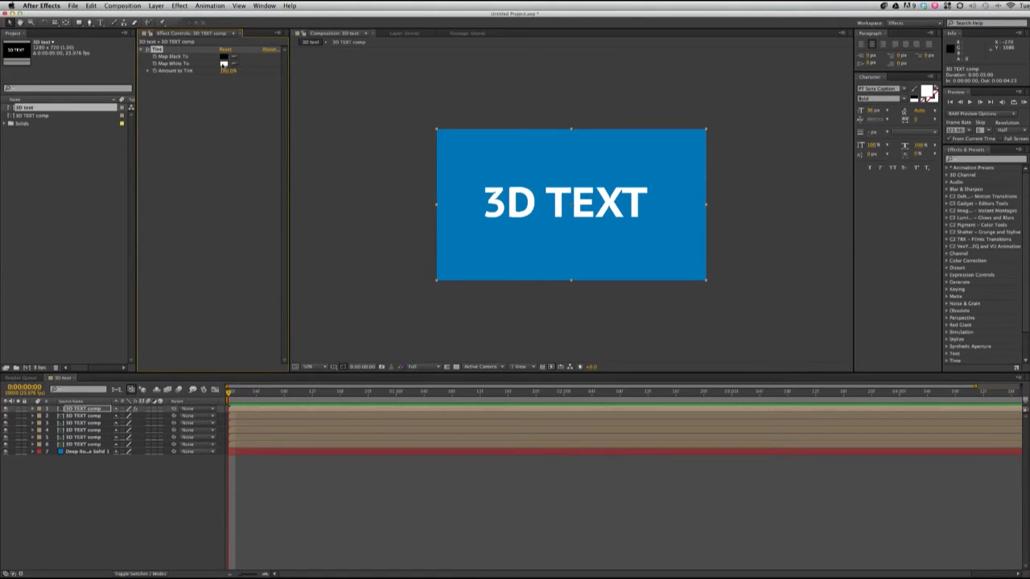
pyautogui.click(224, 64)
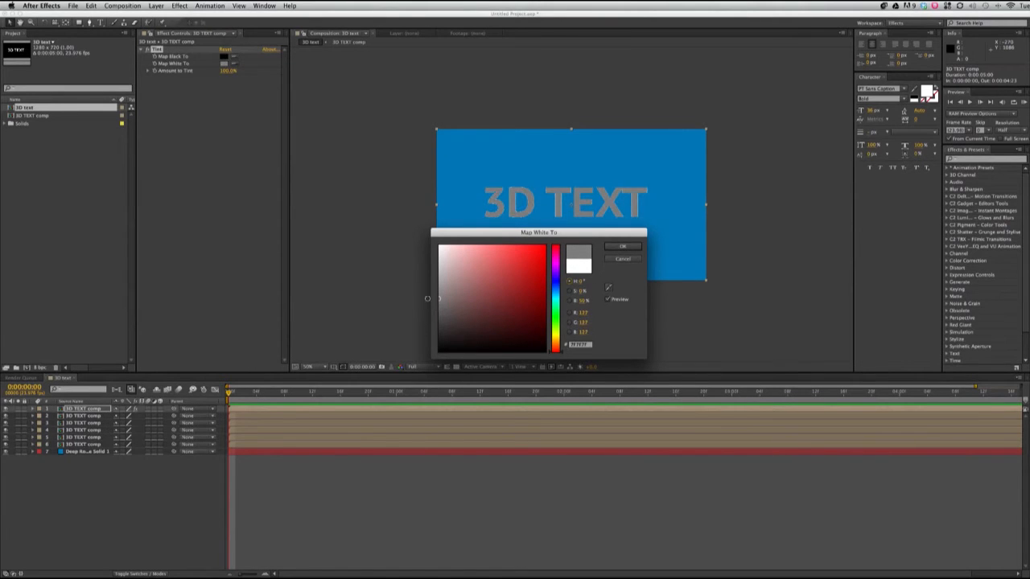
pyautogui.click(624, 246)
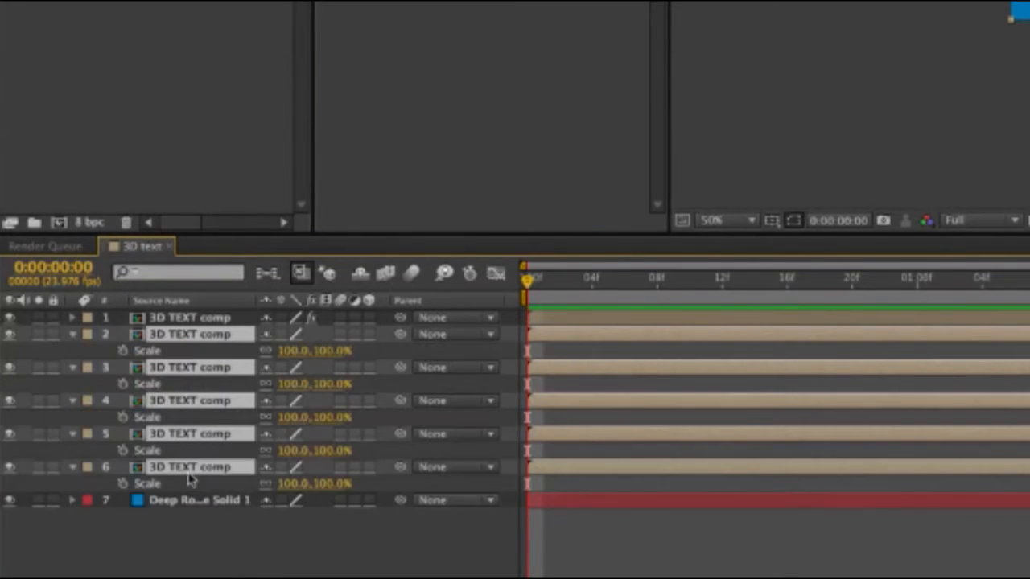
pyautogui.moveTo(272, 358)
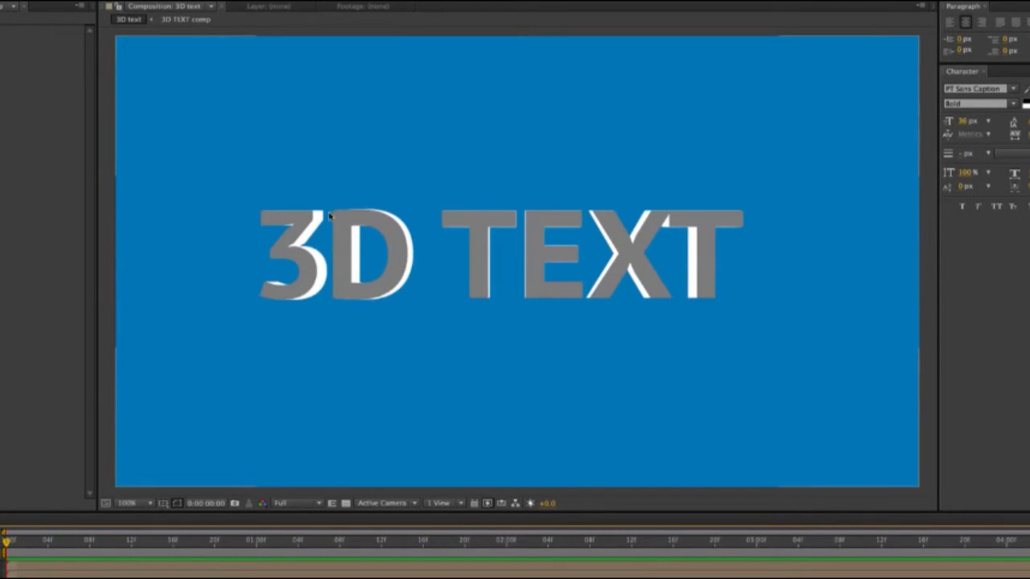
pyautogui.moveTo(815, 212)
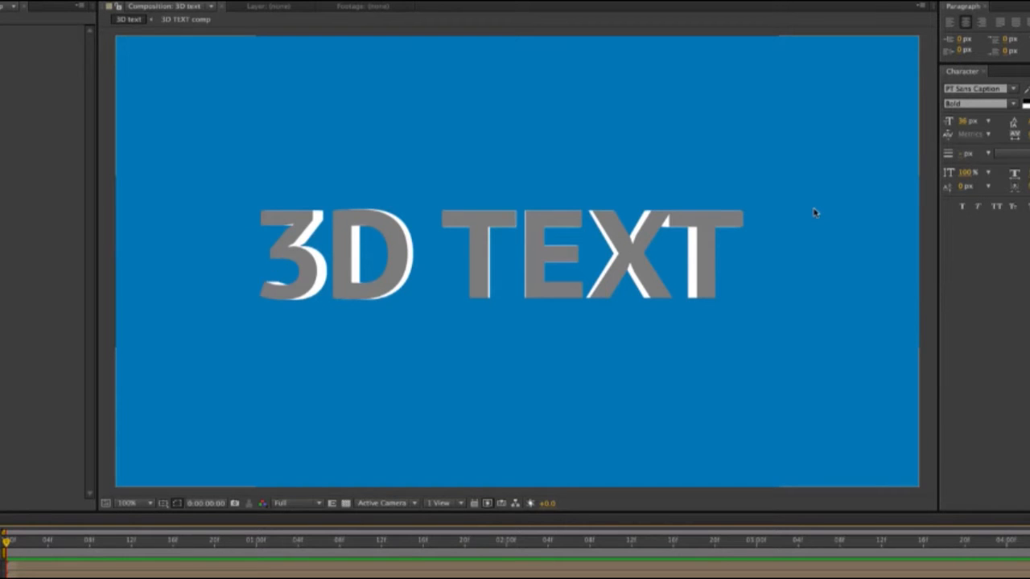
pyautogui.moveTo(464, 188)
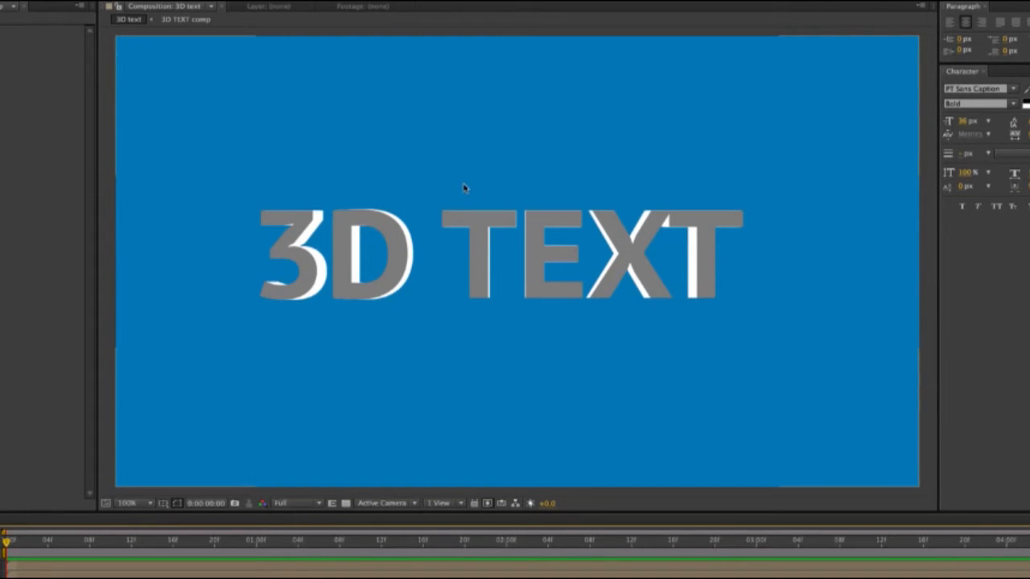
# Scale the lower five copies to 99%, 98%, 97%, 96% and 95%.
pyautogui.click(129, 503)
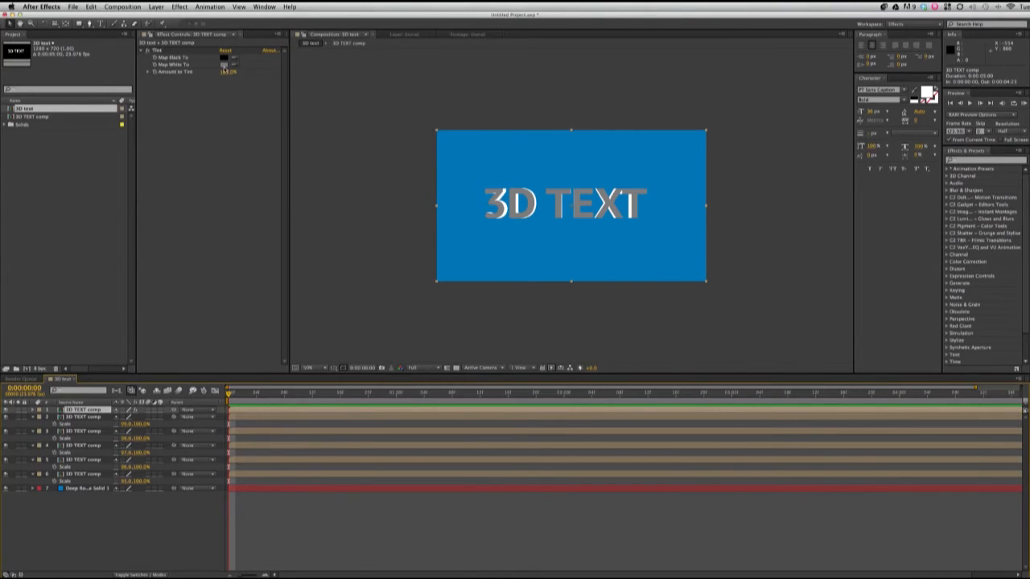
# Change the Tint's Map White To colour from grey to dark navy.
pyautogui.click(227, 64)
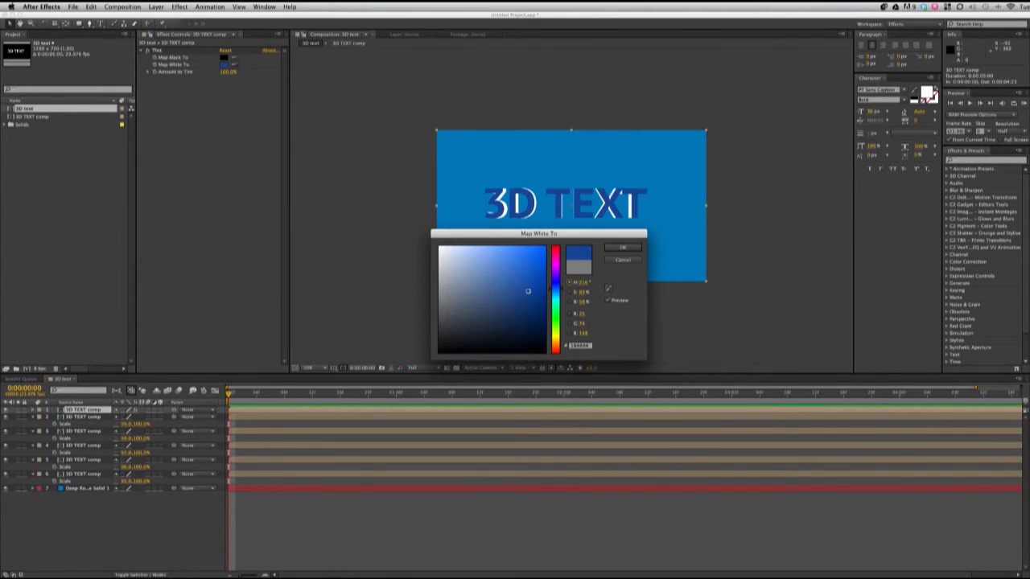
pyautogui.click(489, 330)
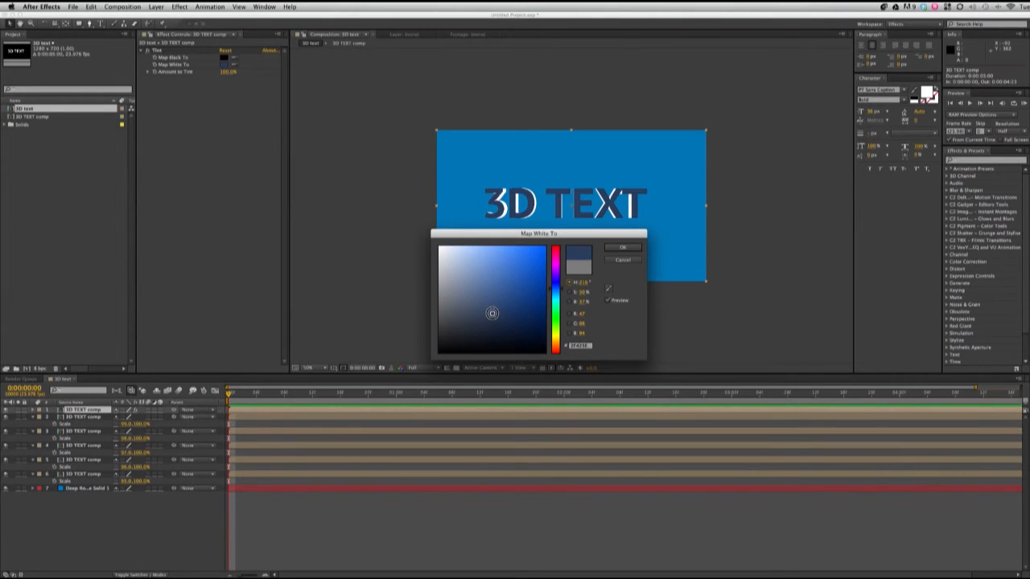
pyautogui.click(623, 247)
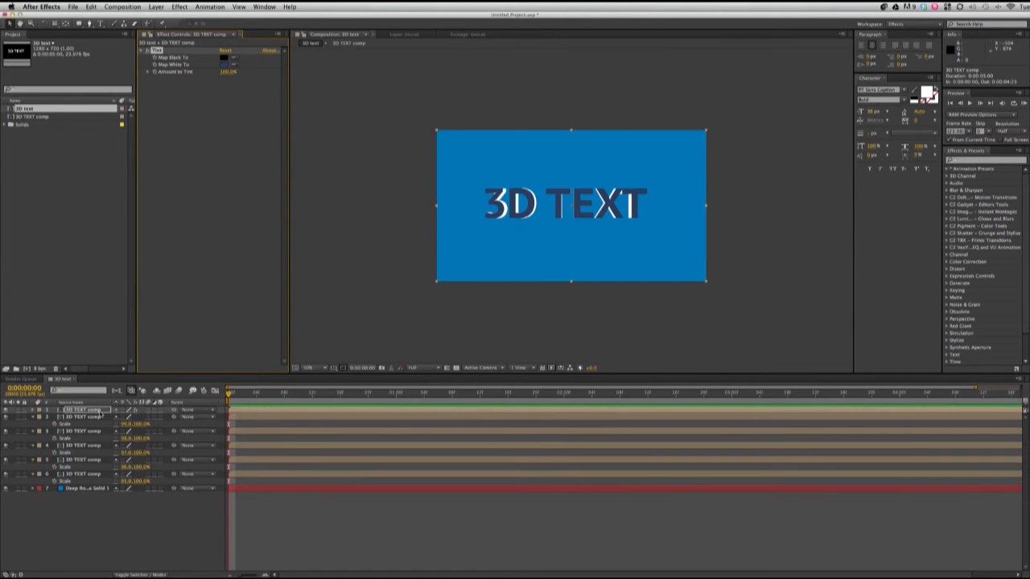
# Open the nested 3D TEXT comp from the Project panel.
pyautogui.click(101, 379)
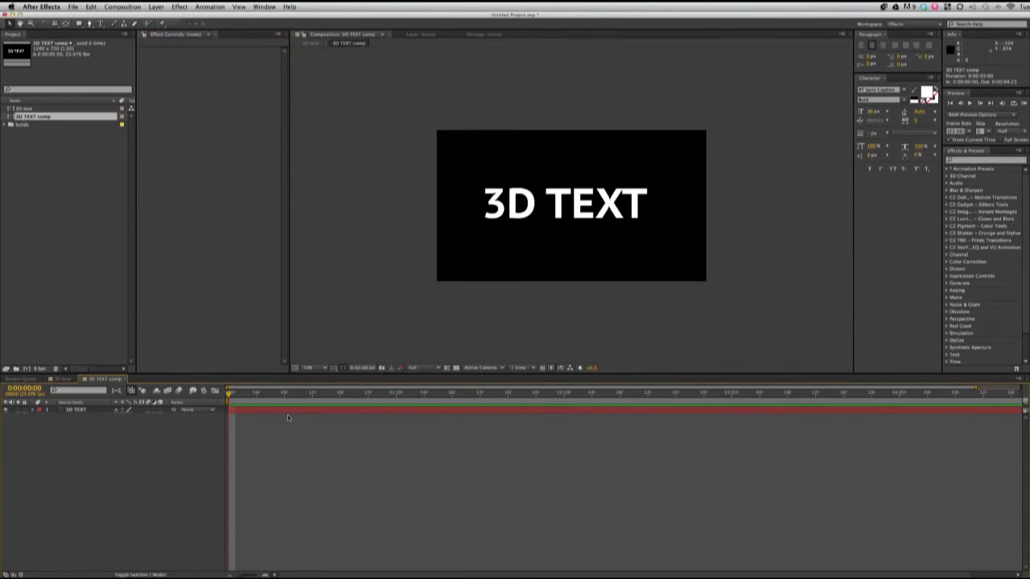
pyautogui.click(77, 410)
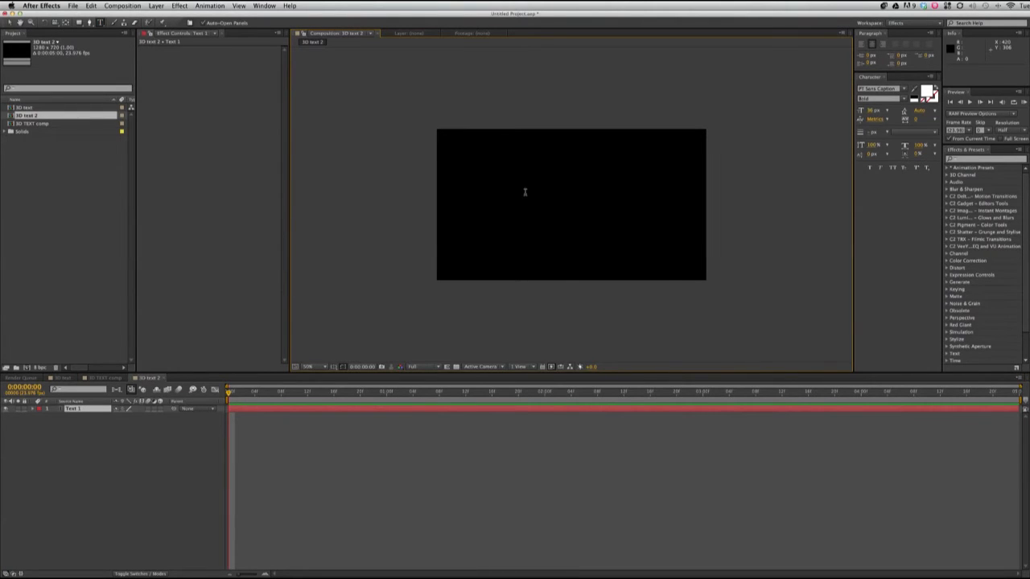
# Type '3D Text' as a large white title and select its wording.
pyautogui.write('3D T')
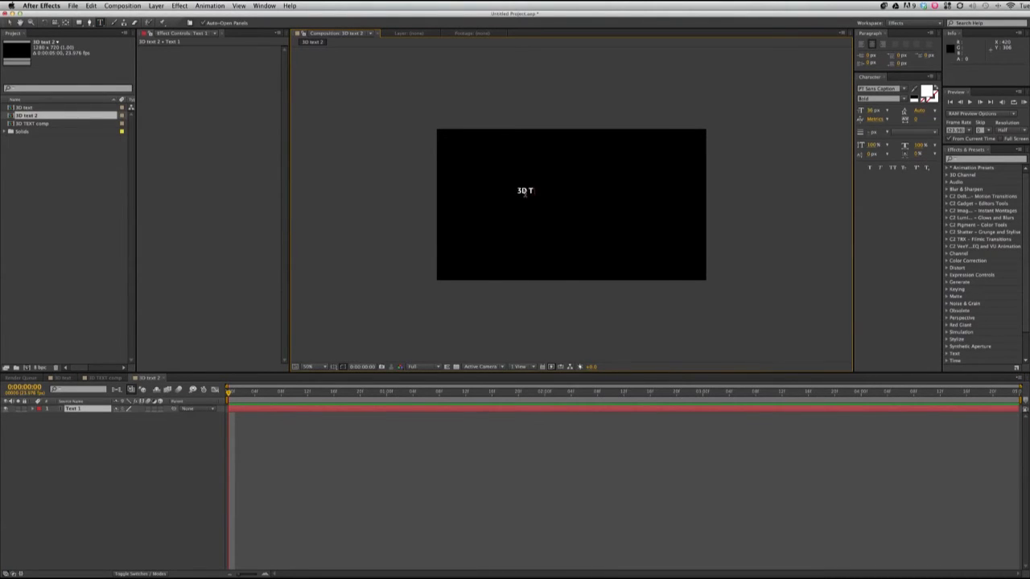
pyautogui.write('ext')
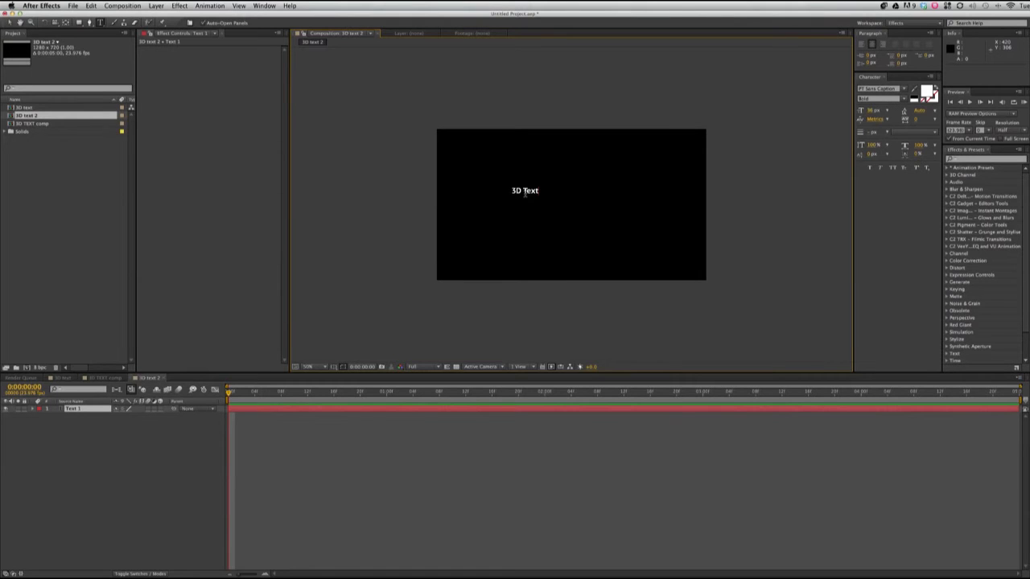
pyautogui.doubleClick(524, 191)
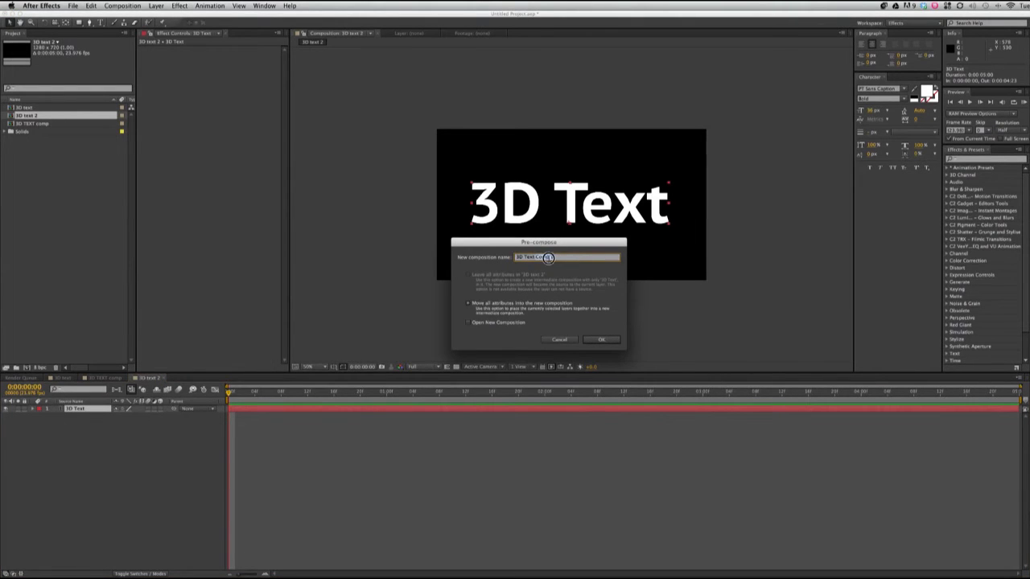
# Pre-compose the title into a new composition named '3D Text Comp 2'.
pyautogui.write('3D Text Comp 2')
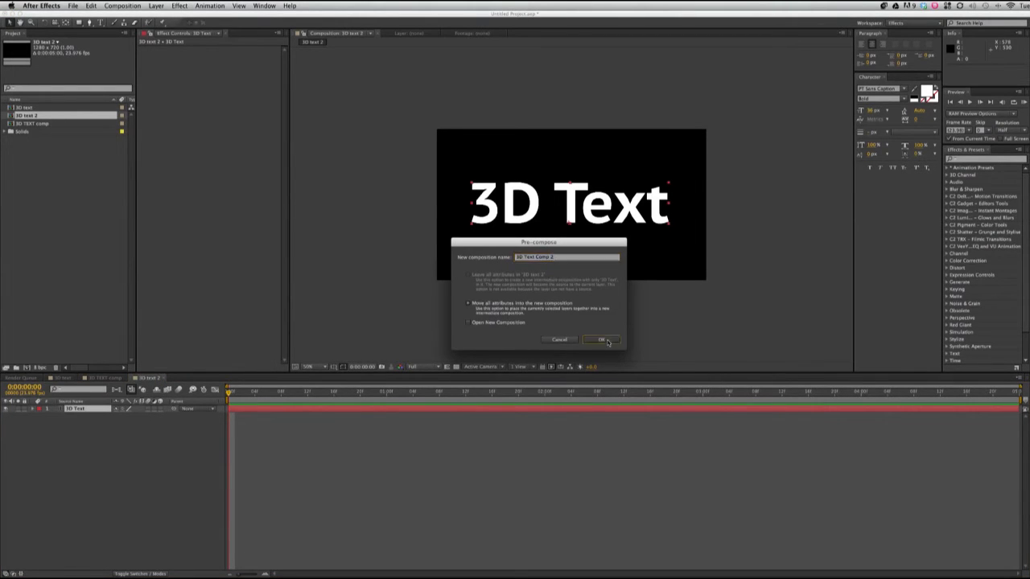
pyautogui.click(601, 338)
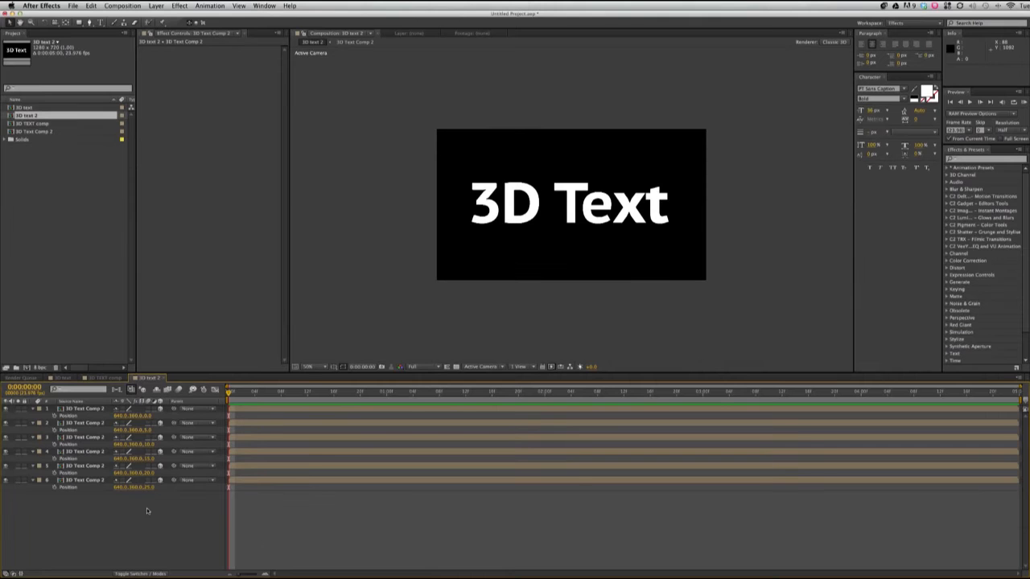
pyautogui.moveTo(232, 103)
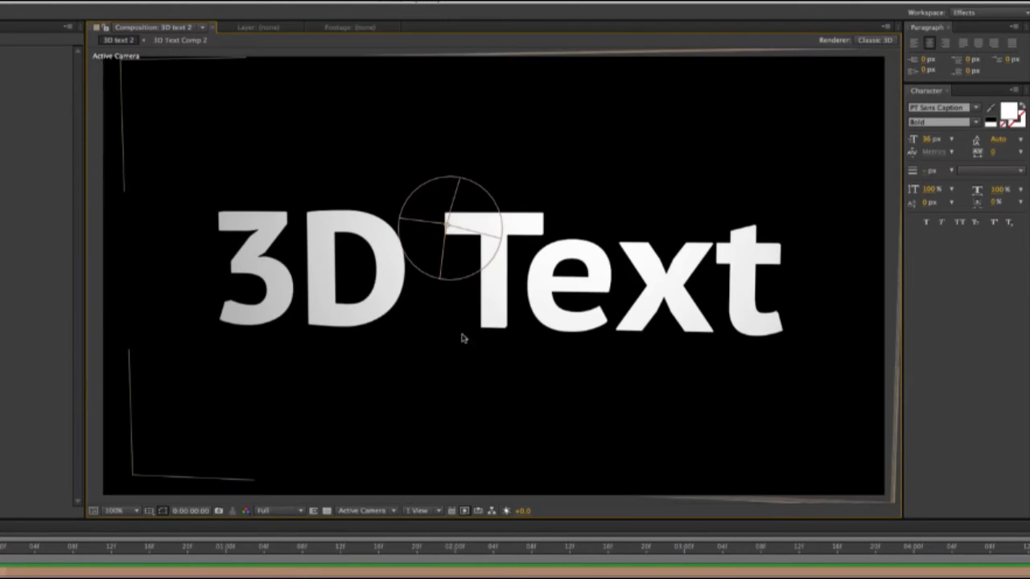
# Orbit the camera around the stacked title, viewing the text's extruded sides from both directions.
pyautogui.moveTo(462, 338); pyautogui.dragTo(585, 340)
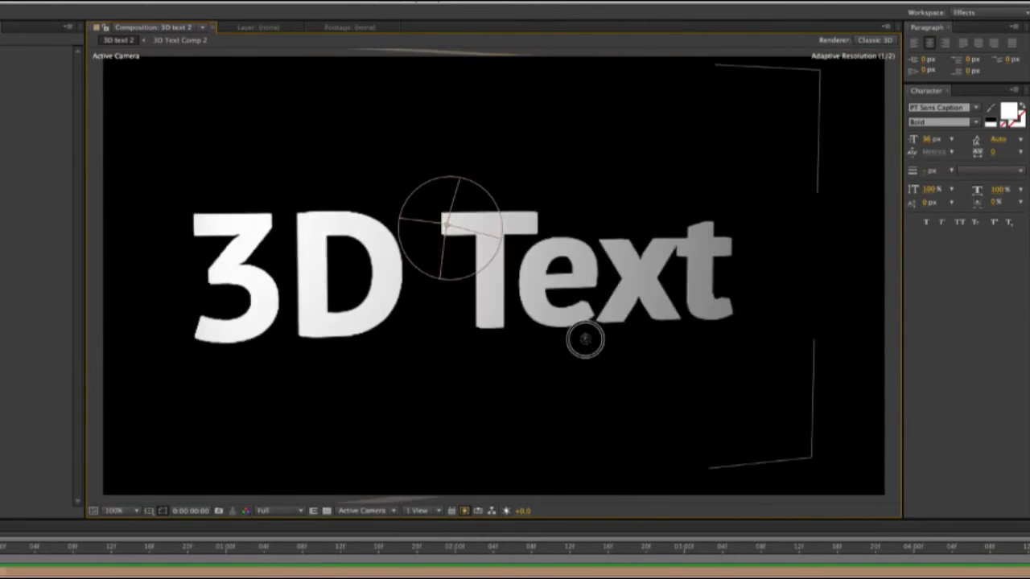
pyautogui.moveTo(585, 339); pyautogui.dragTo(505, 307)
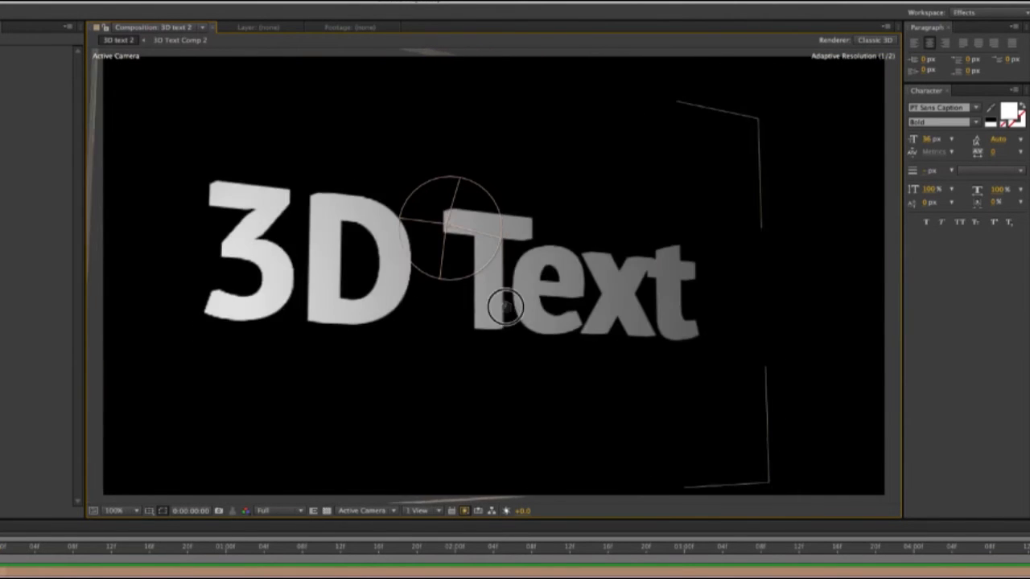
pyautogui.moveTo(507, 308); pyautogui.dragTo(320, 358)
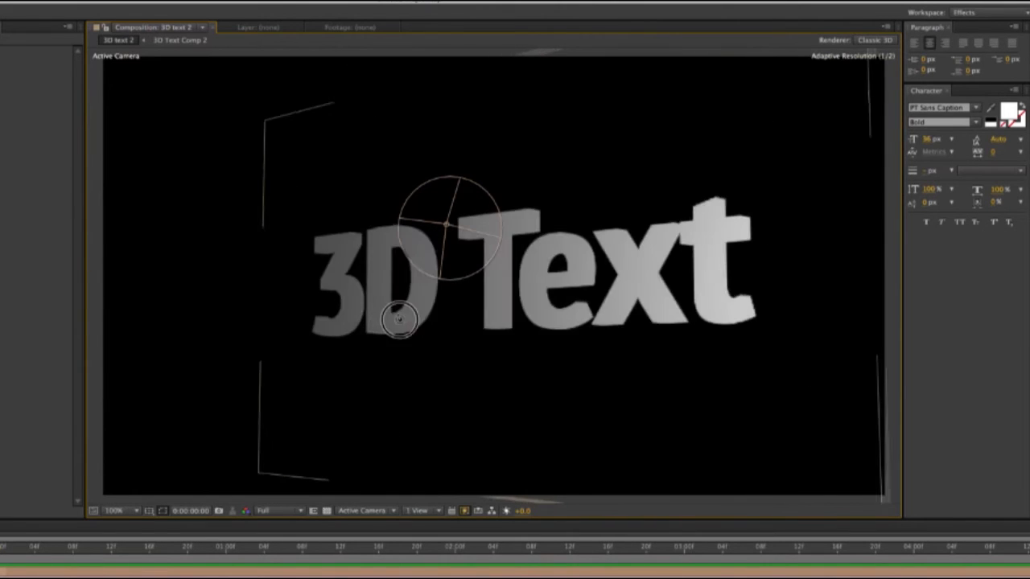
pyautogui.moveTo(398, 320); pyautogui.dragTo(583, 331)
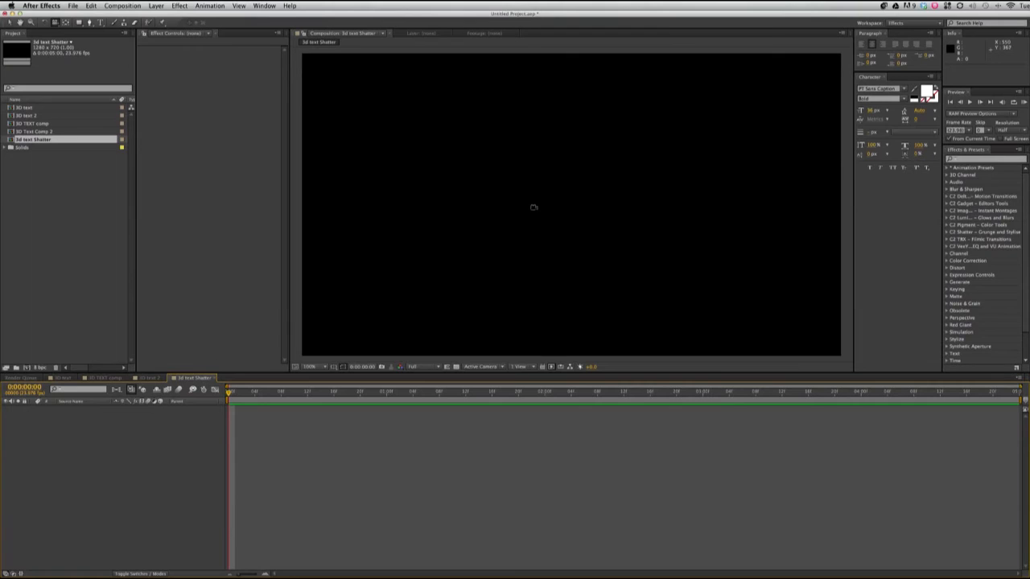
pyautogui.moveTo(155, 62)
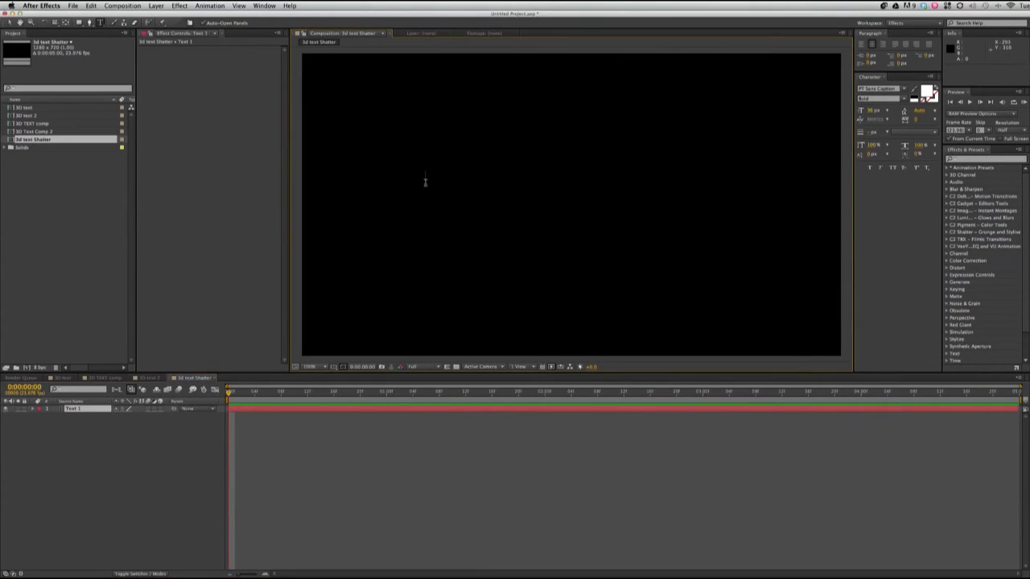
# Type a '3D Text' title, scale it up, and precompose it as 3D Text Comp 3.
pyautogui.write('3')
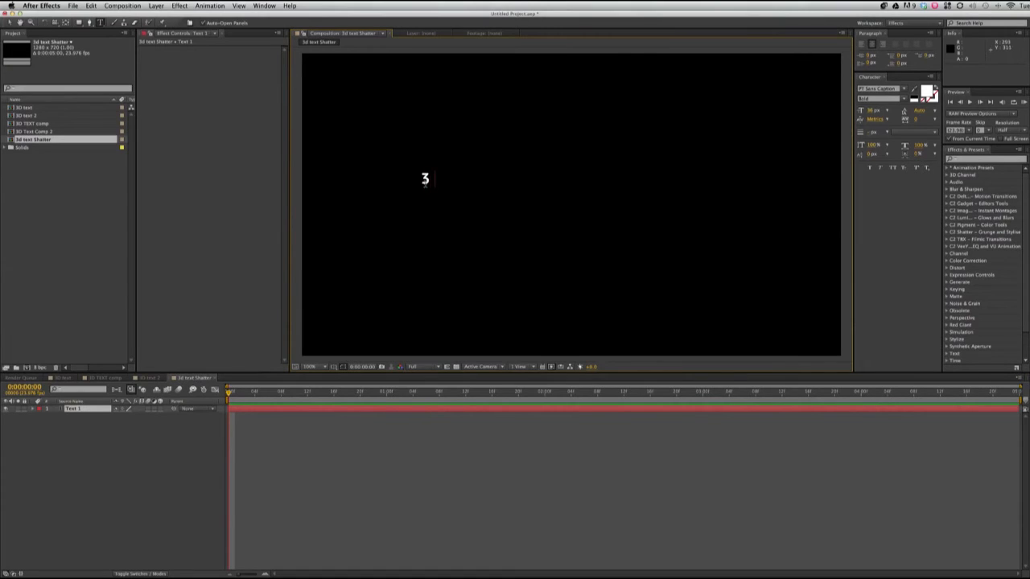
pyautogui.write('D Text')
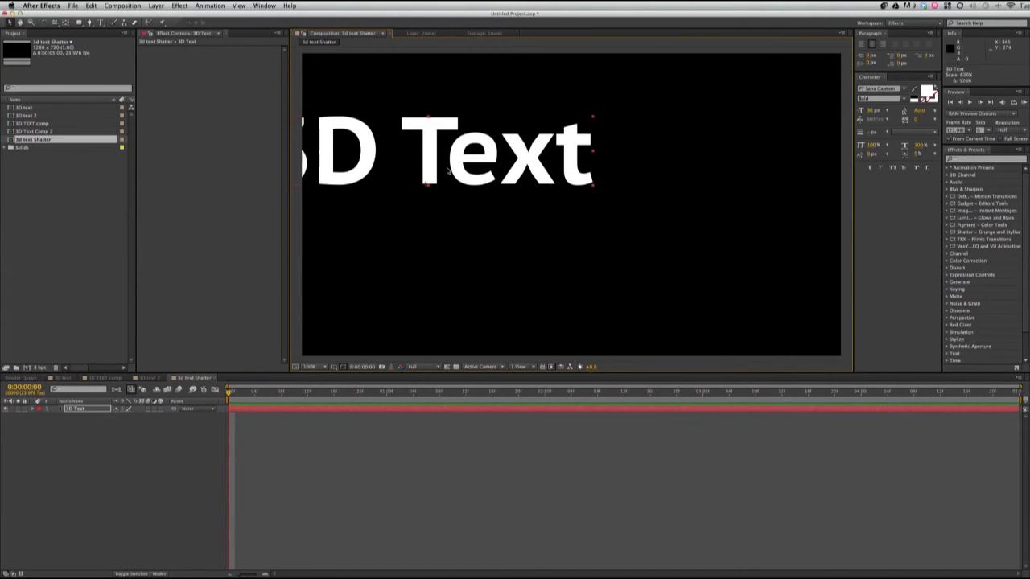
pyautogui.moveTo(443, 149); pyautogui.dragTo(547, 185)
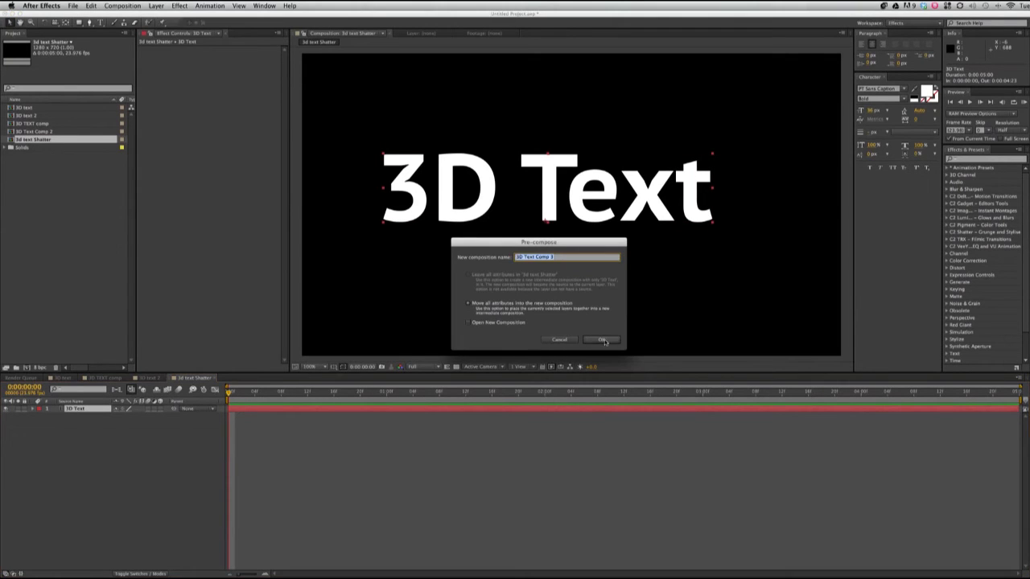
pyautogui.click(602, 339)
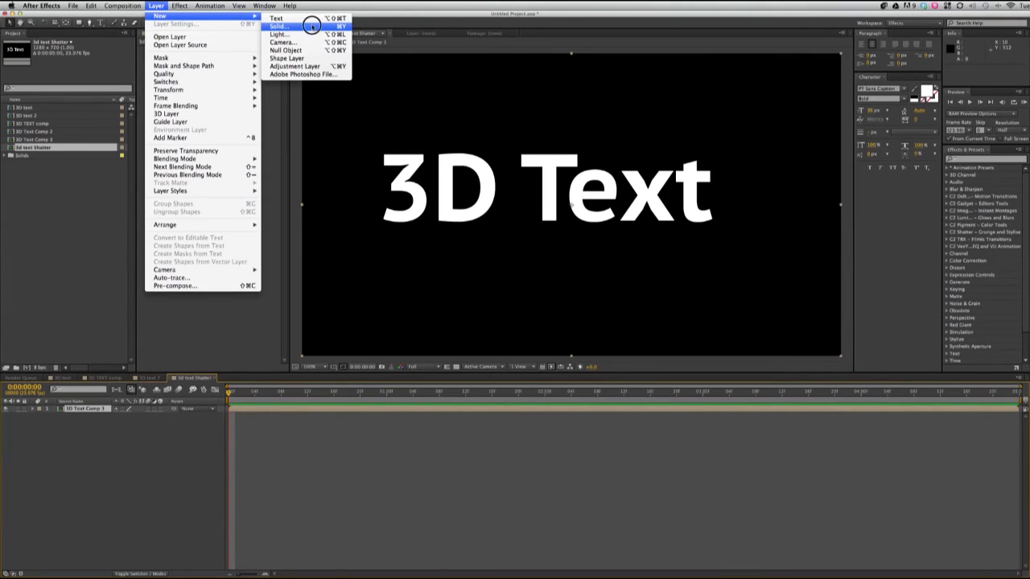
# Create a full-frame Deep Royal Blue solid layer above 3D Text Comp 3.
pyautogui.click(277, 27)
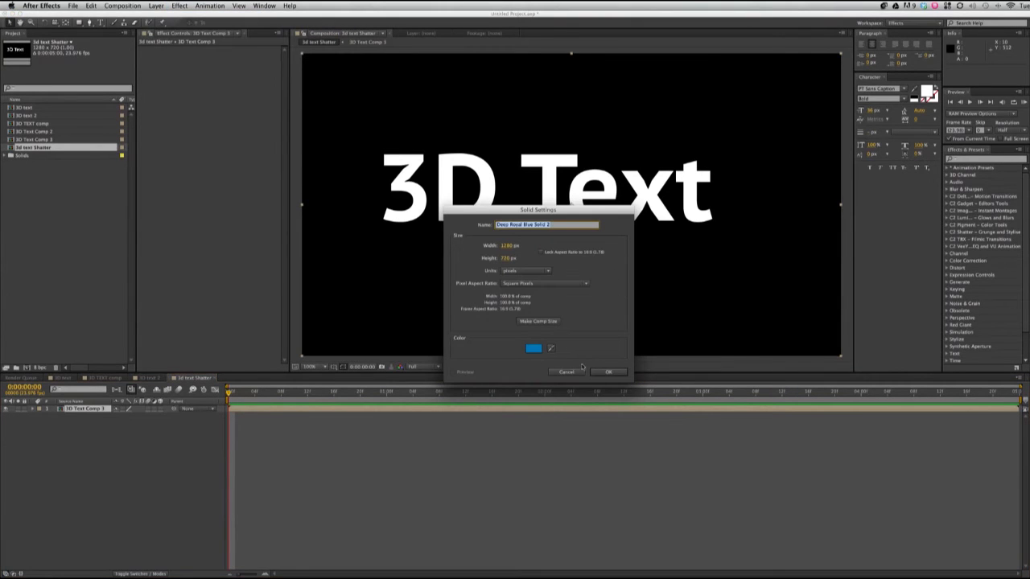
pyautogui.click(608, 371)
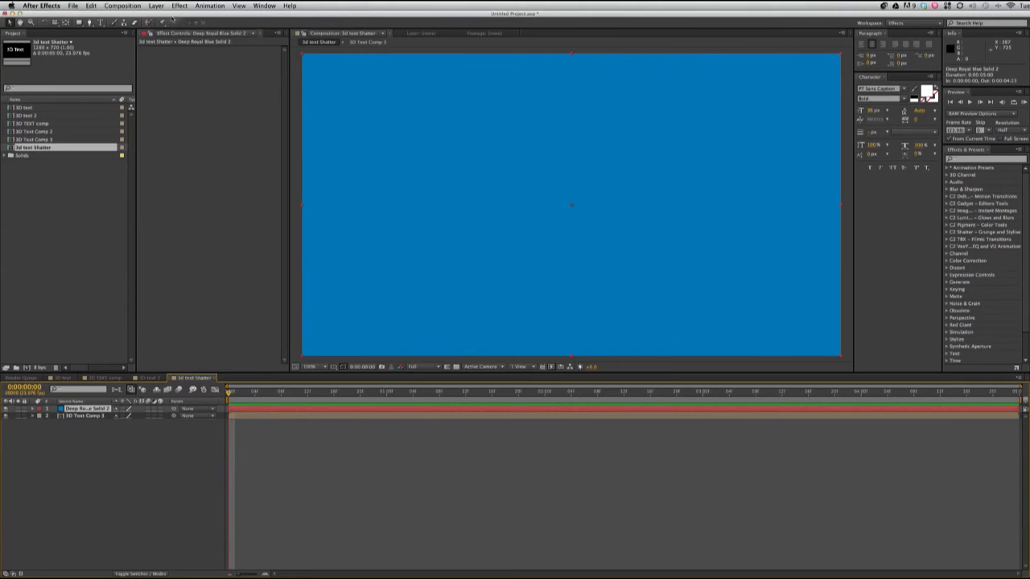
pyautogui.click(179, 5)
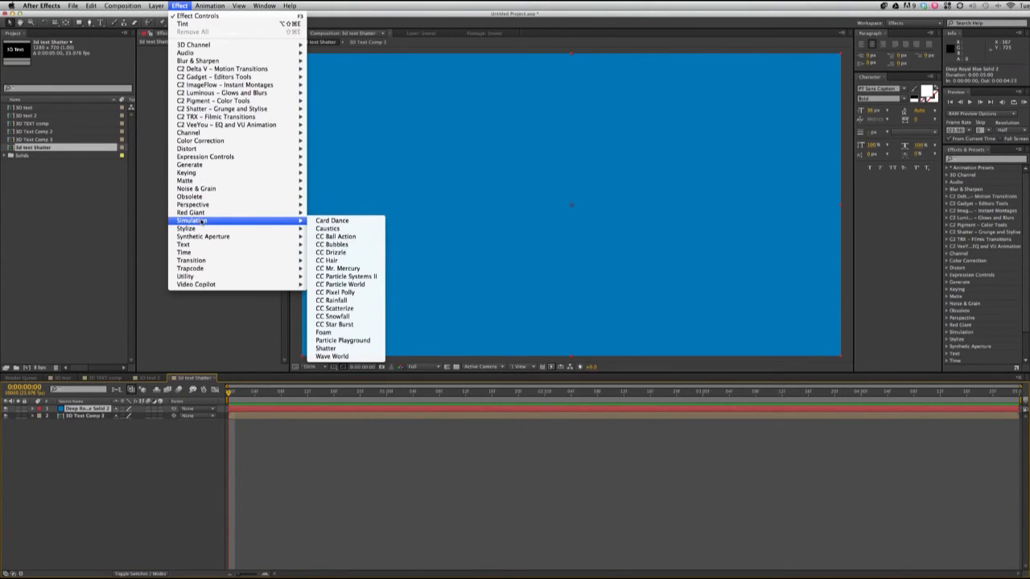
# Apply Simulation > Shatter to the blue solid and move the playhead a few frames later.
pyautogui.click(325, 347)
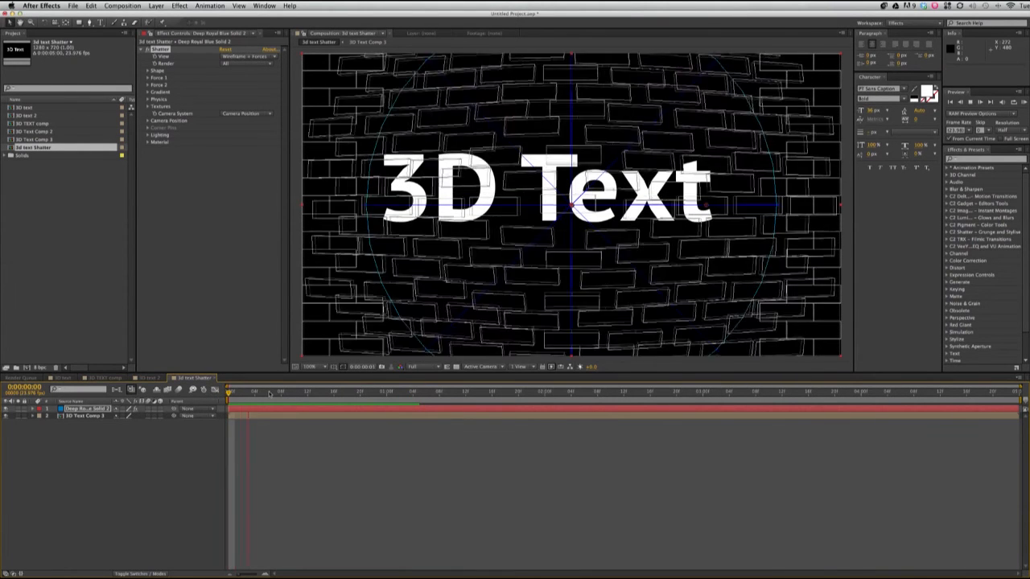
pyautogui.click(253, 390)
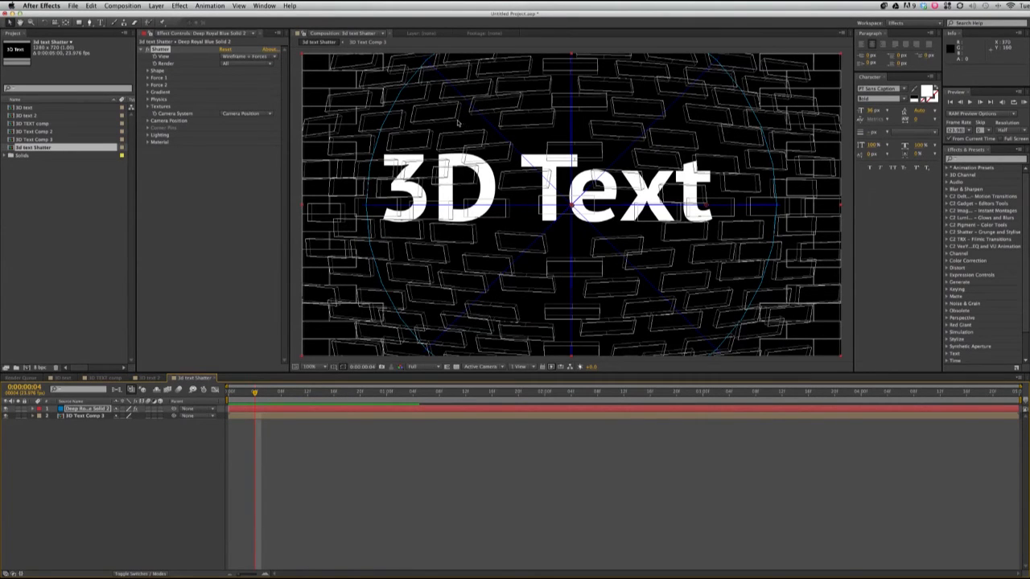
pyautogui.moveTo(497, 104)
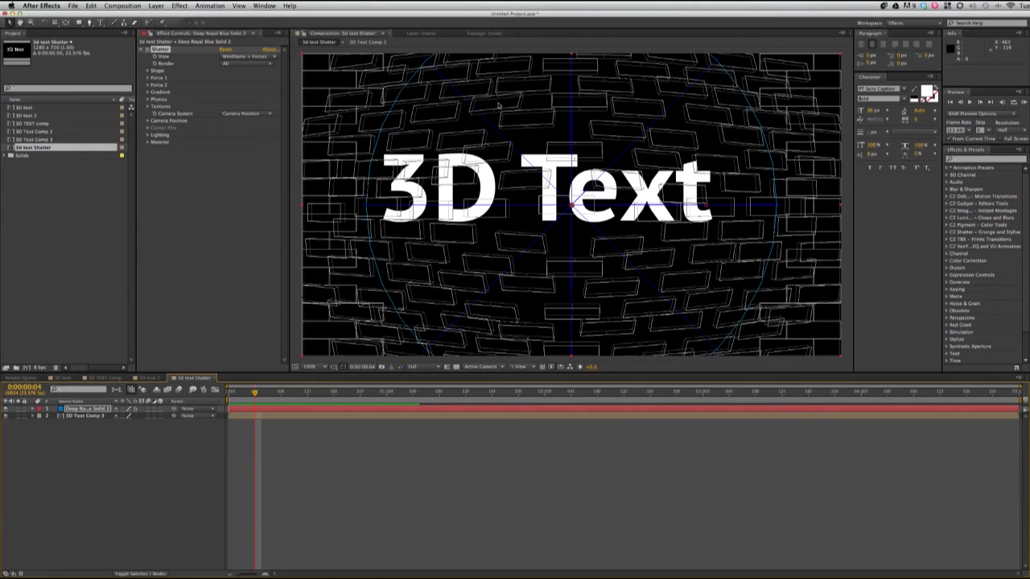
pyautogui.moveTo(274, 406)
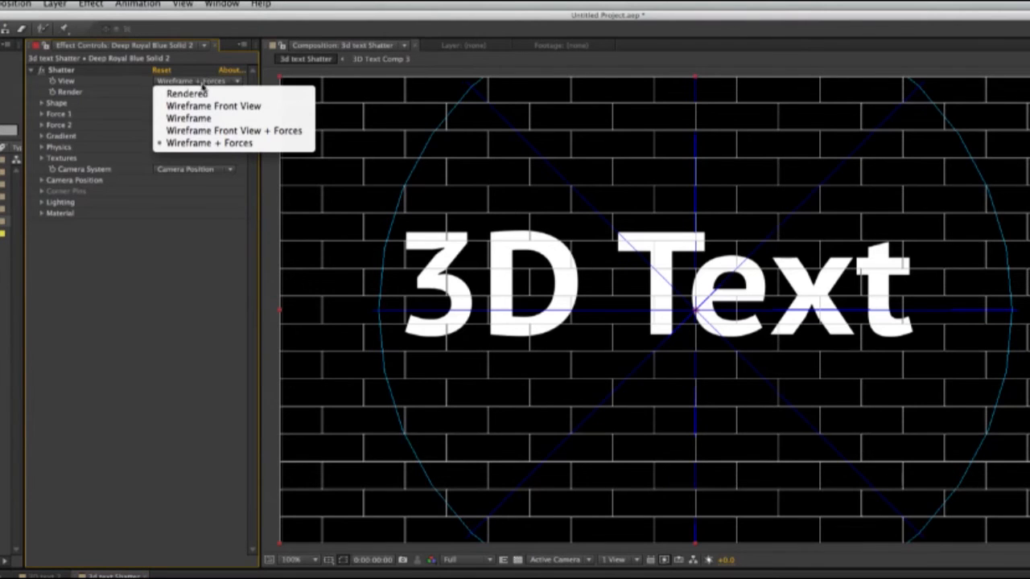
# Set Shatter's View to Rendered and set both Force 1 and Force 2 strengths to 0.
pyautogui.click(187, 93)
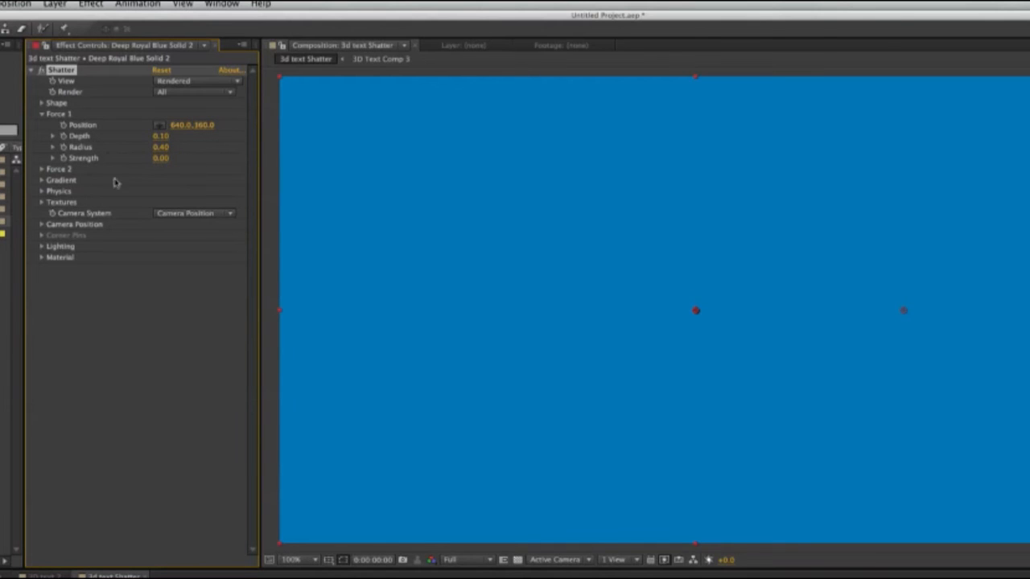
pyautogui.click(41, 169)
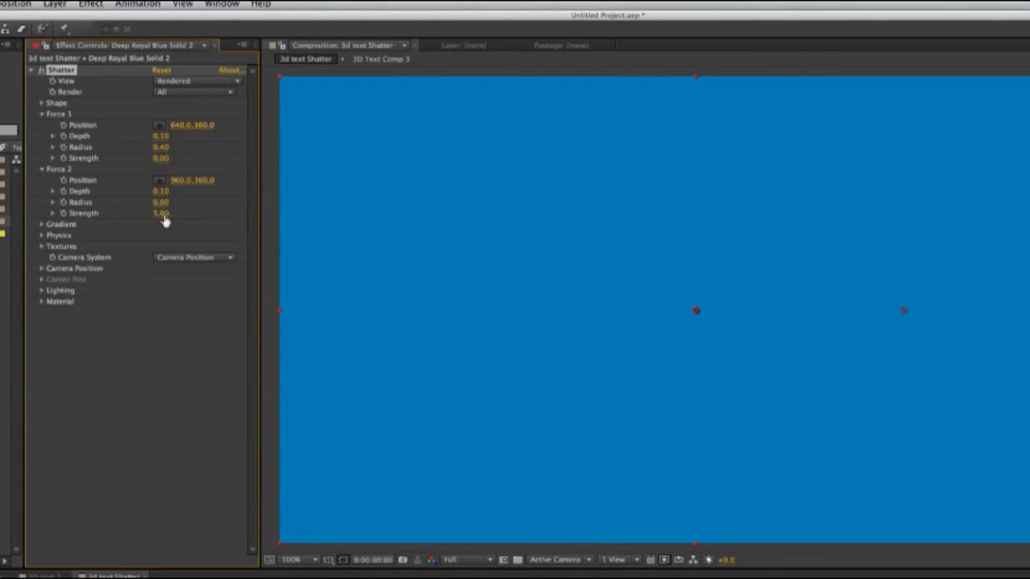
pyautogui.doubleClick(161, 214)
pyautogui.write('0')
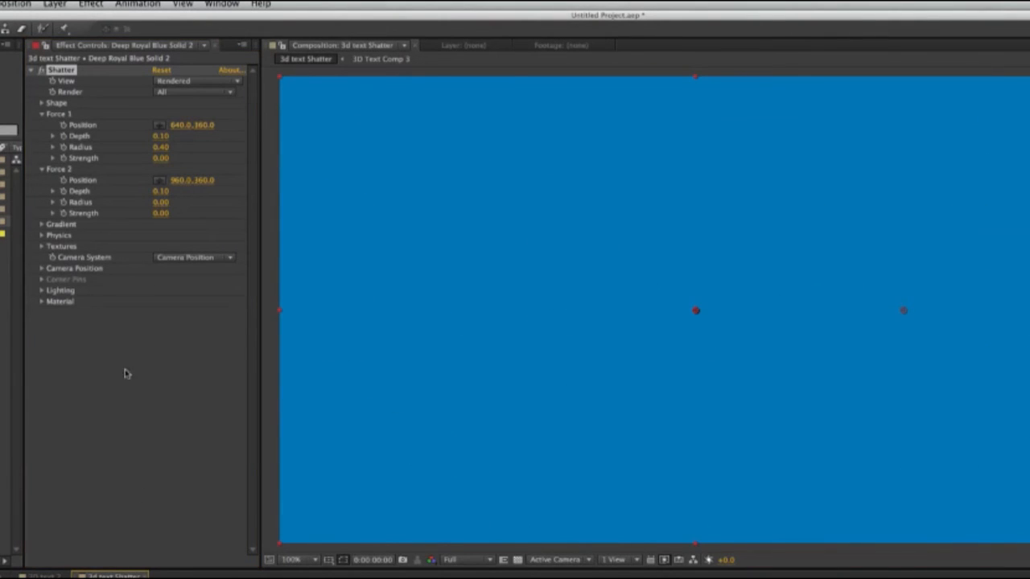
pyautogui.moveTo(122, 189)
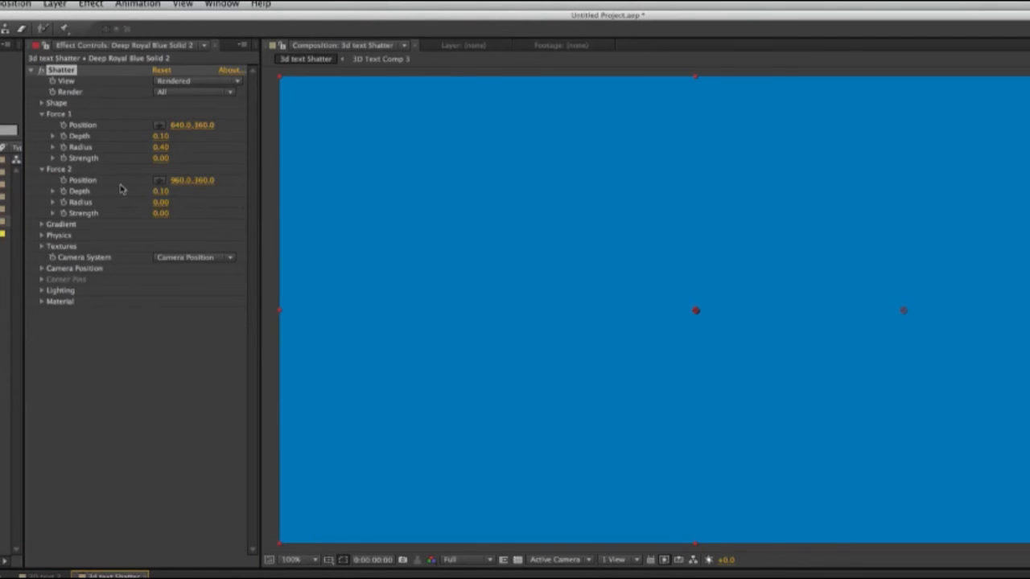
pyautogui.moveTo(112, 209)
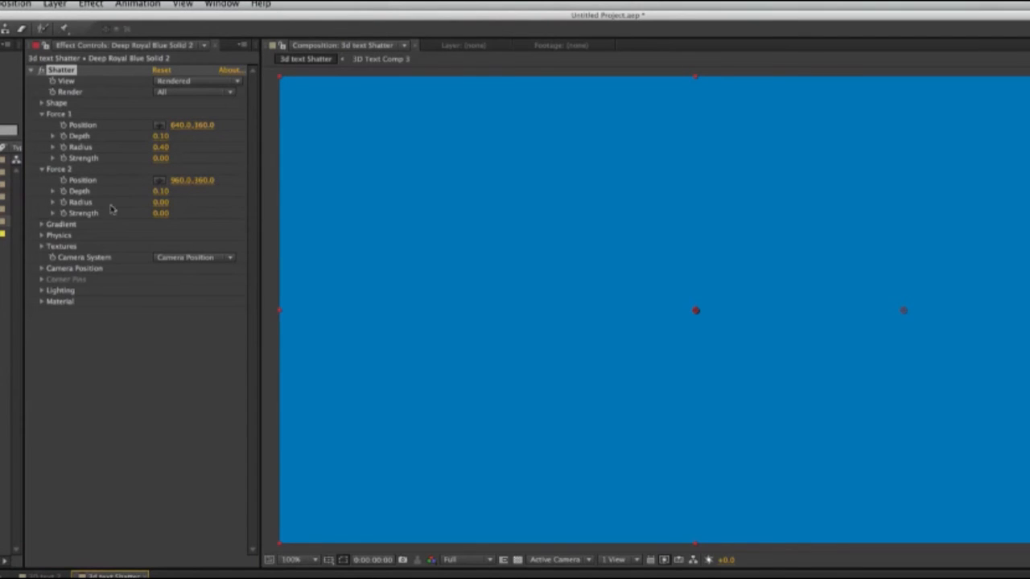
# Collapse Shatter's Force 1, Force 2 and Physics groups, then open the Pattern dropdown.
pyautogui.click(41, 235)
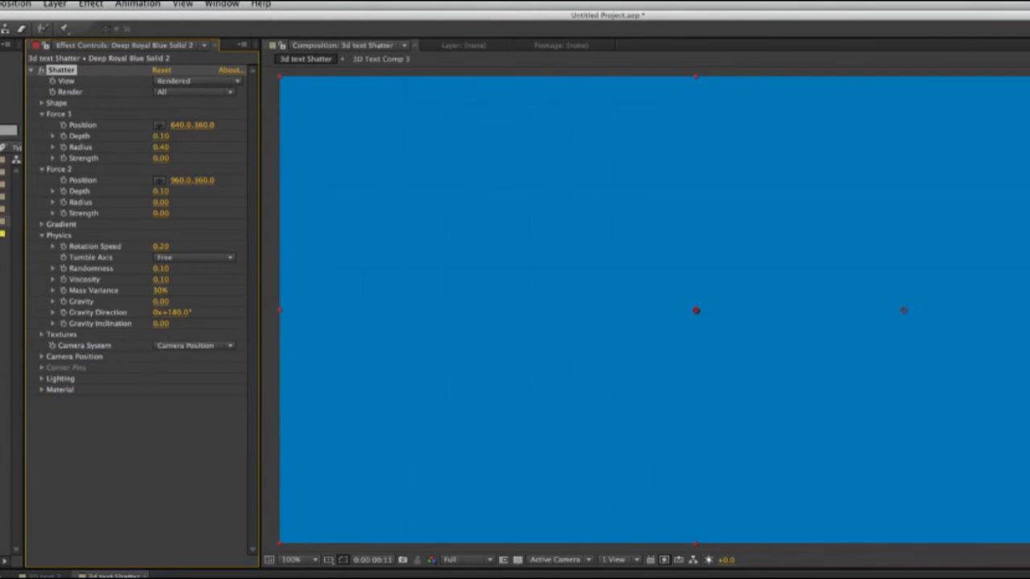
pyautogui.moveTo(526, 533)
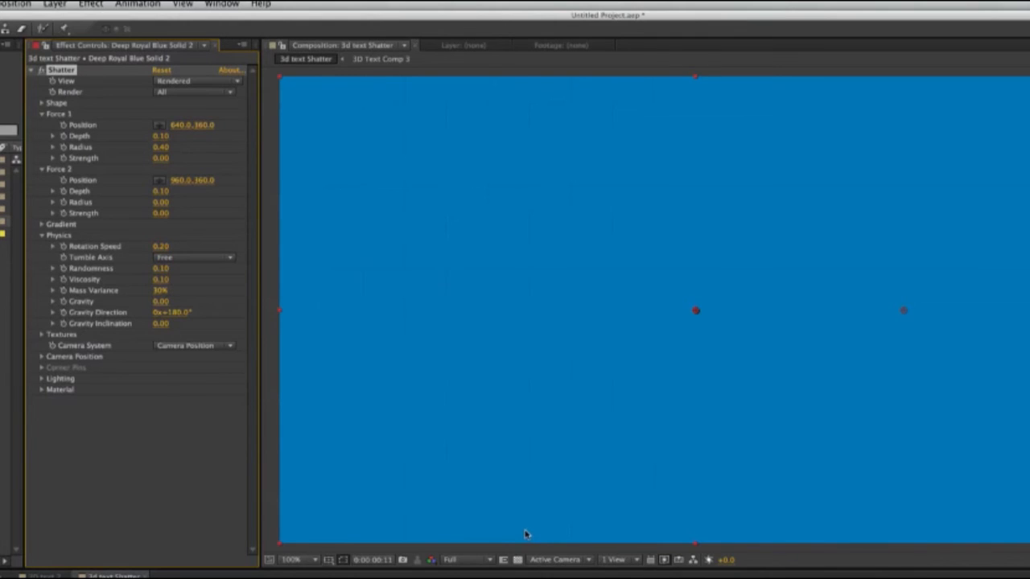
pyautogui.moveTo(176, 543)
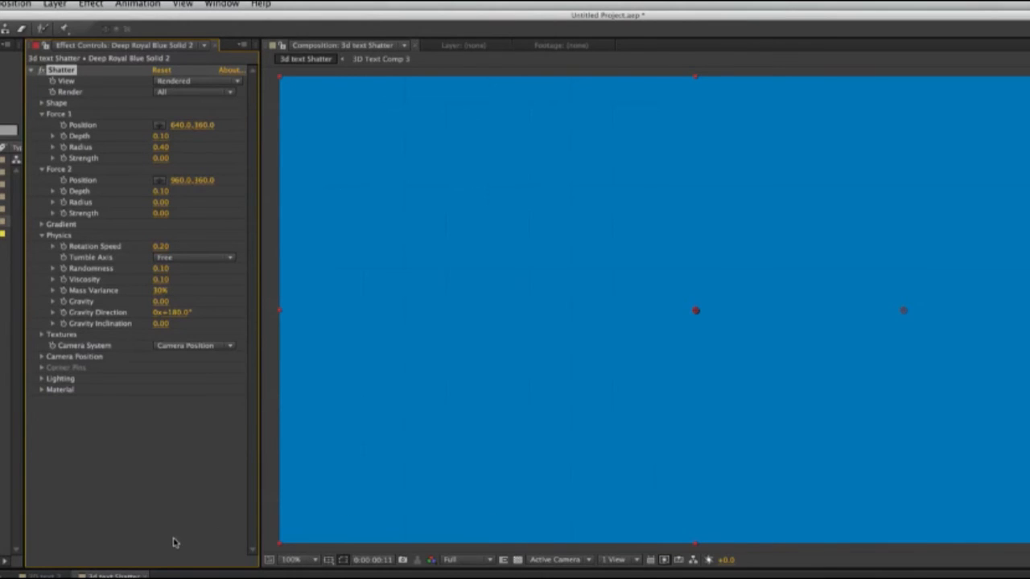
pyautogui.moveTo(45, 105)
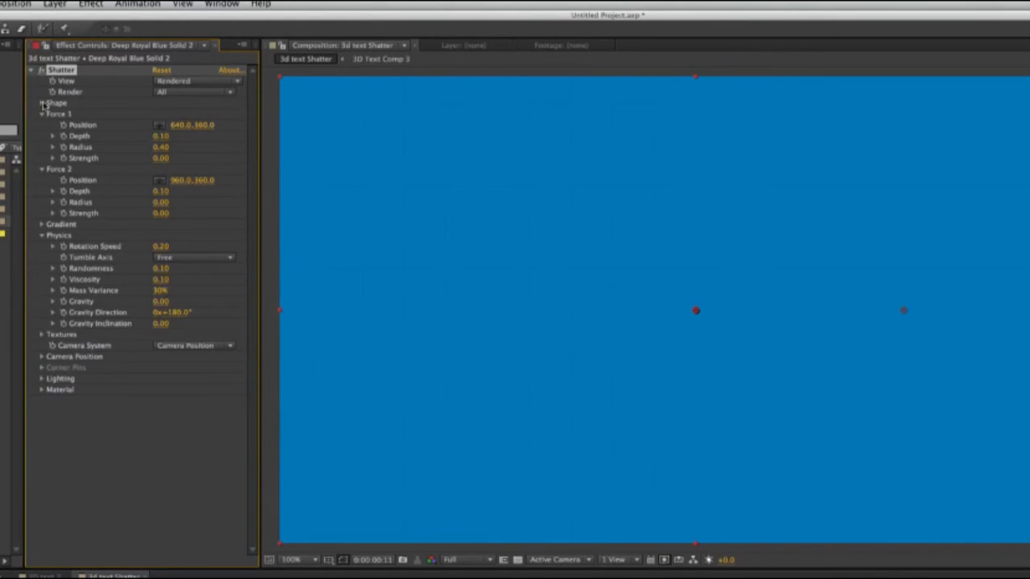
pyautogui.click(42, 103)
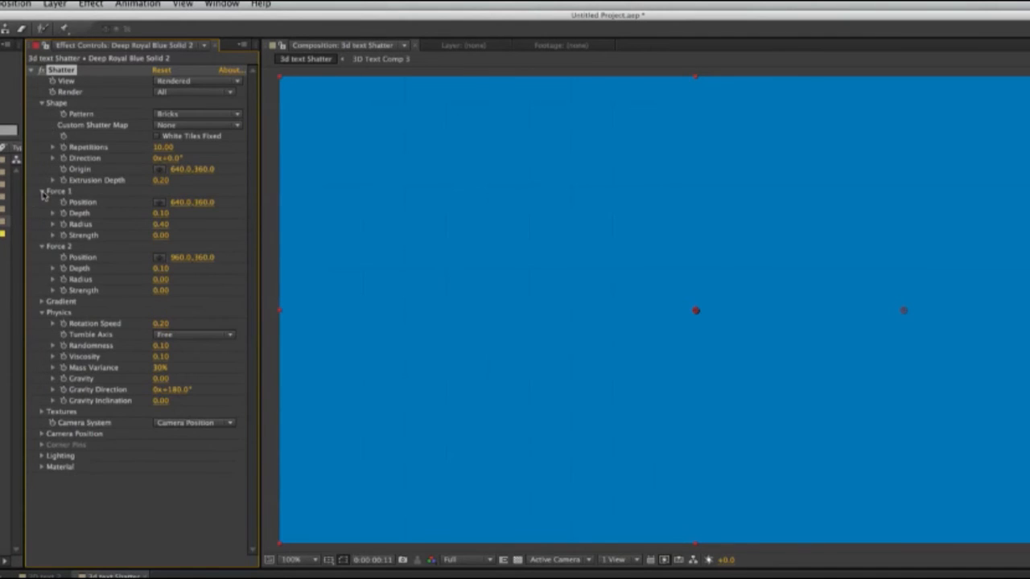
pyautogui.click(41, 191)
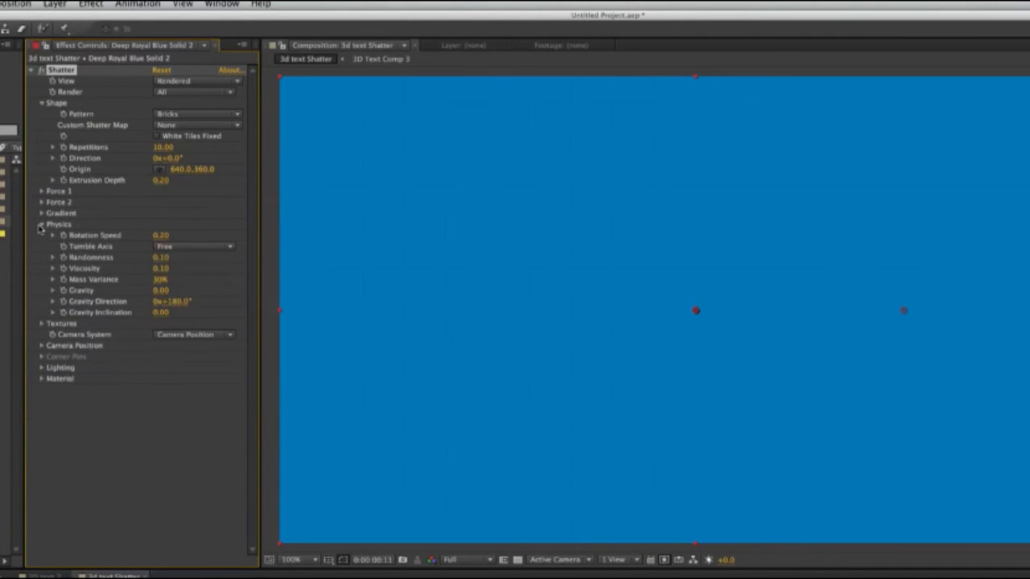
pyautogui.click(41, 223)
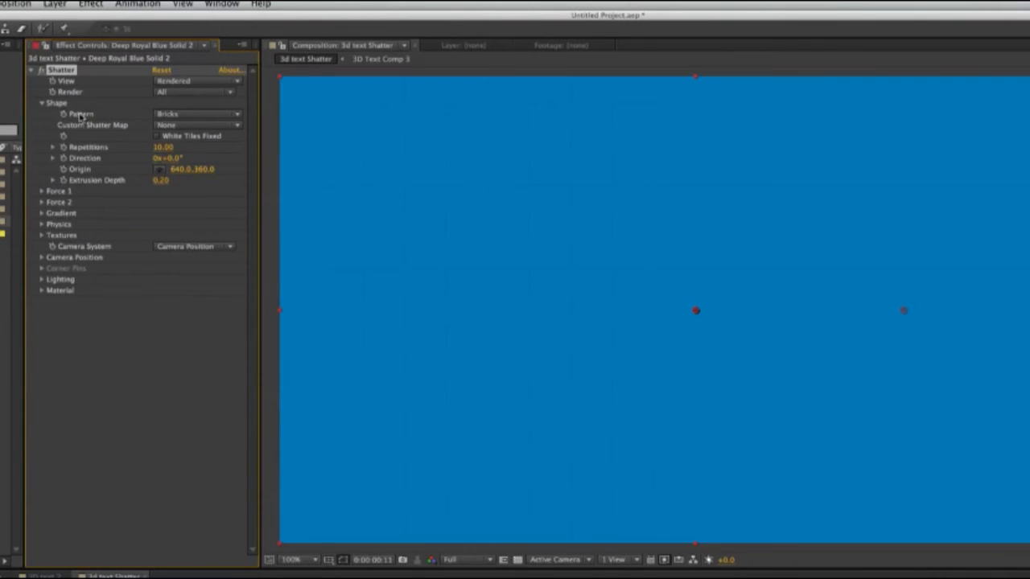
pyautogui.click(197, 114)
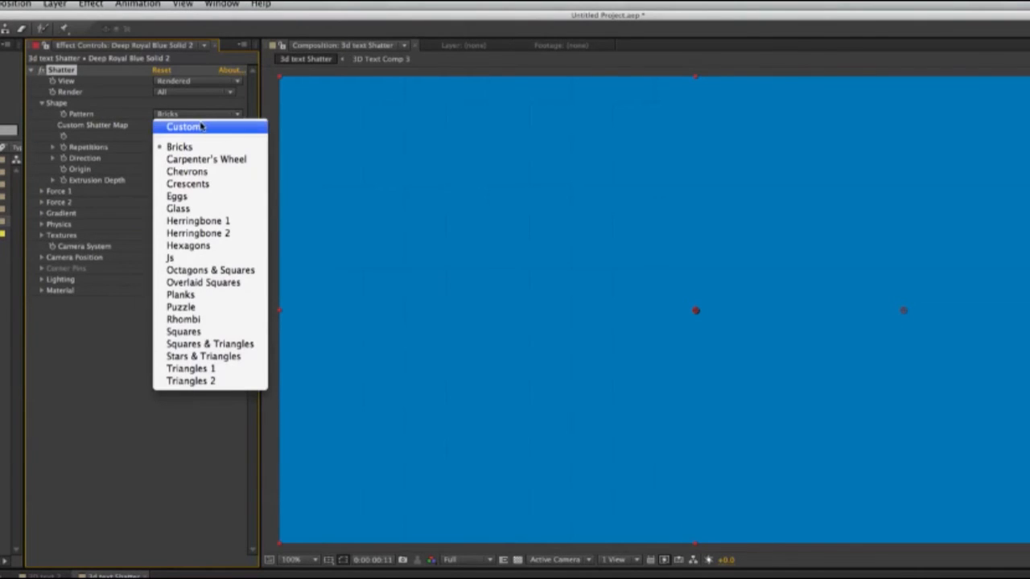
# Set the Shatter Pattern to Custom, using 3D Text Comp 3 as the Custom Shatter Map.
pyautogui.click(185, 127)
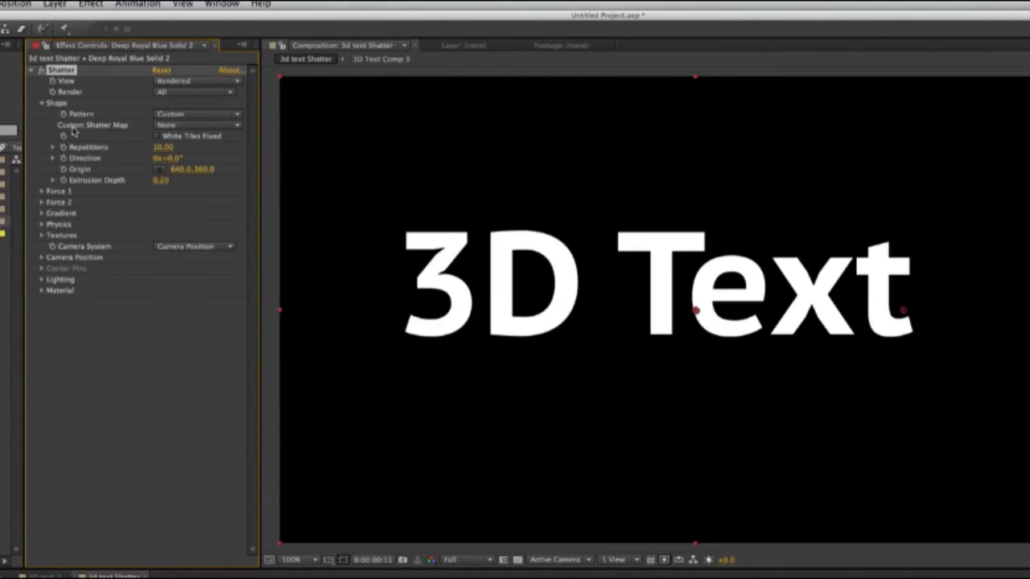
pyautogui.moveTo(222, 131)
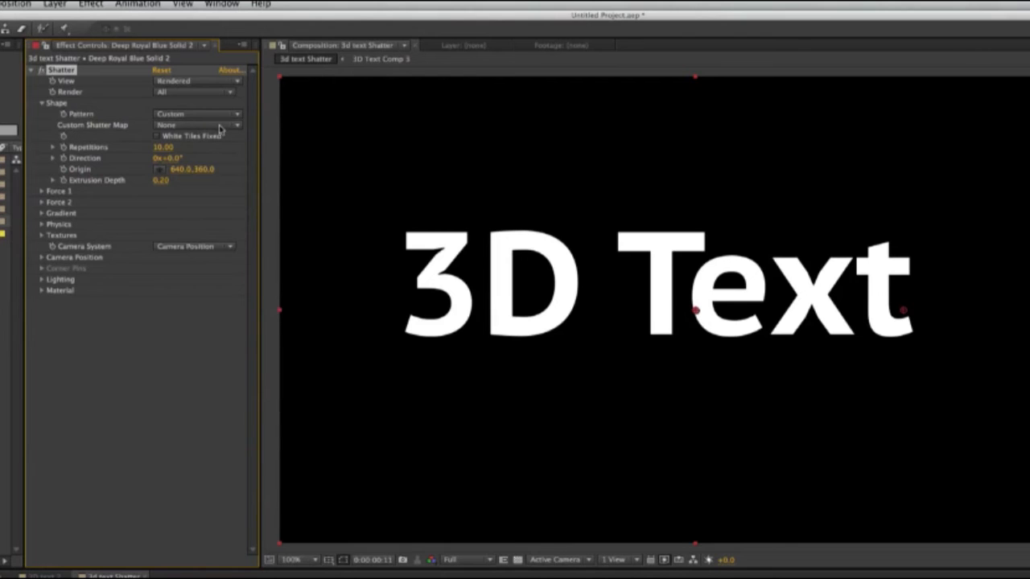
pyautogui.click(197, 125)
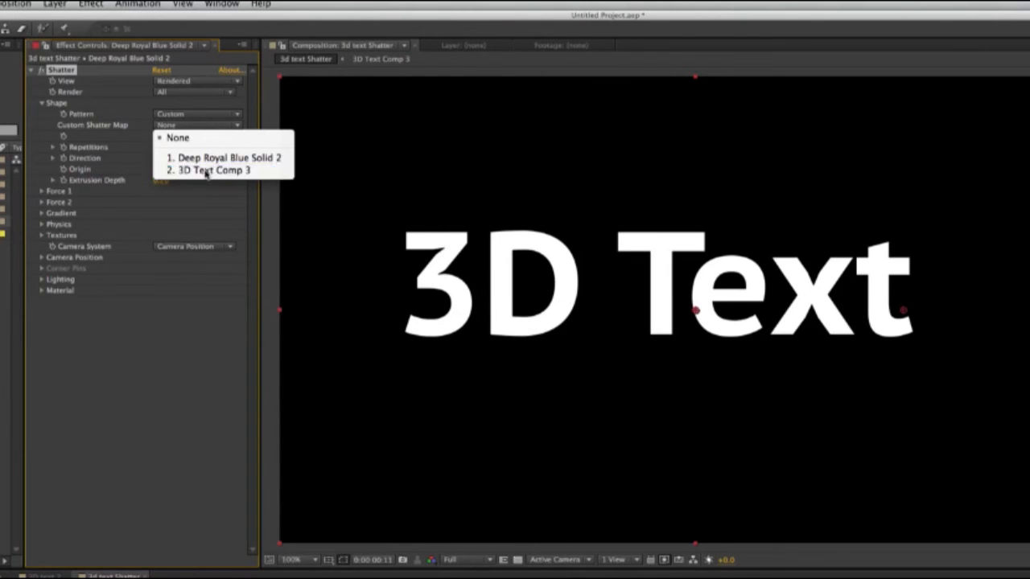
pyautogui.click(214, 169)
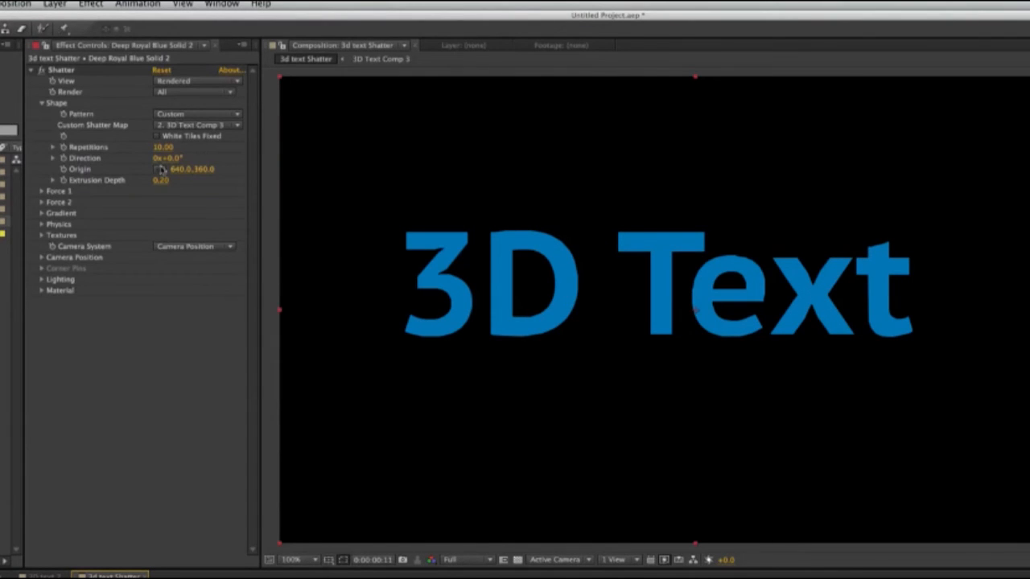
# Scrub Shatter's Extrusion Depth up to 2.46 and expand the Camera Position group.
pyautogui.moveTo(161, 179); pyautogui.dragTo(238, 179)
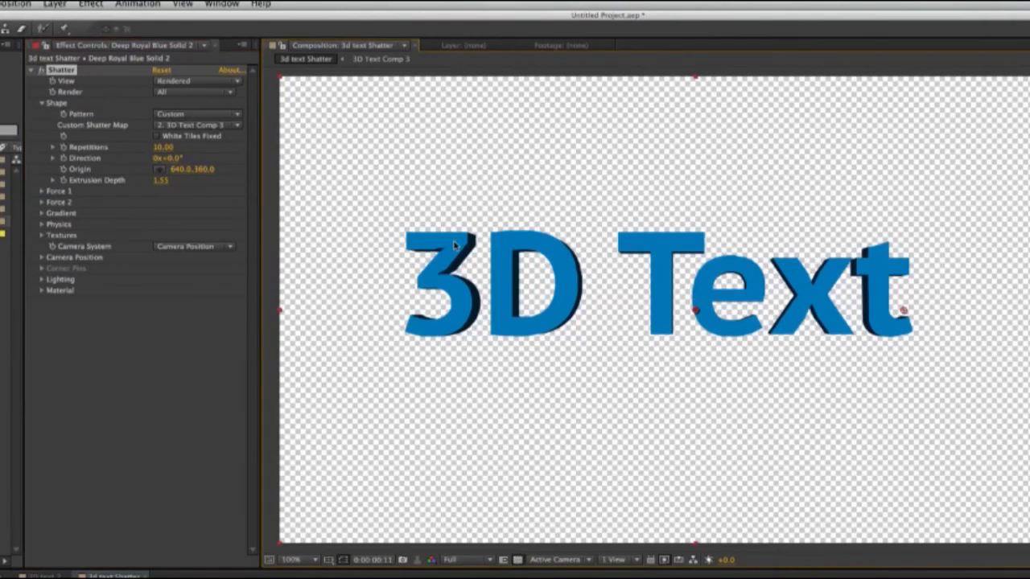
pyautogui.moveTo(159, 169)
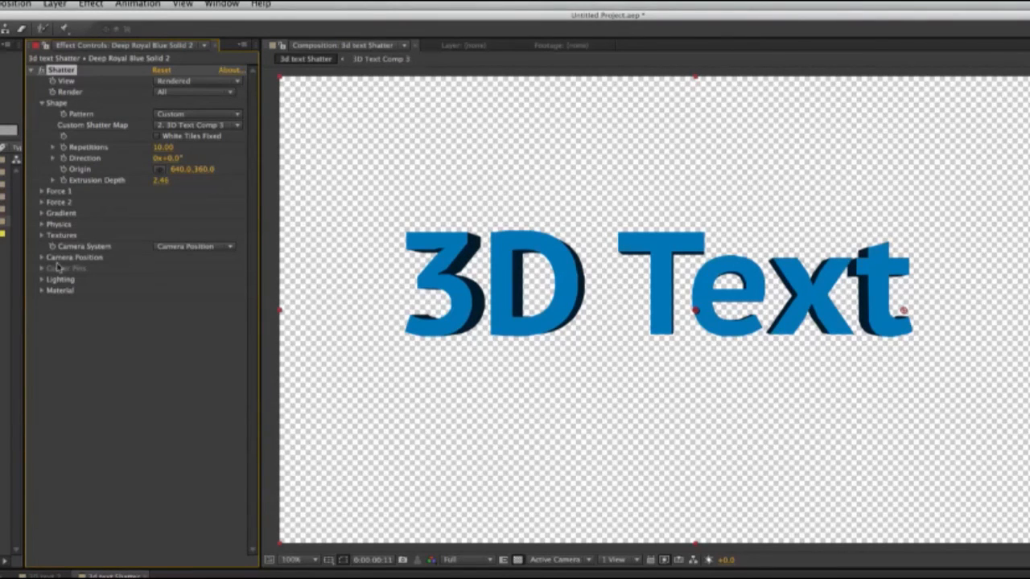
pyautogui.click(41, 257)
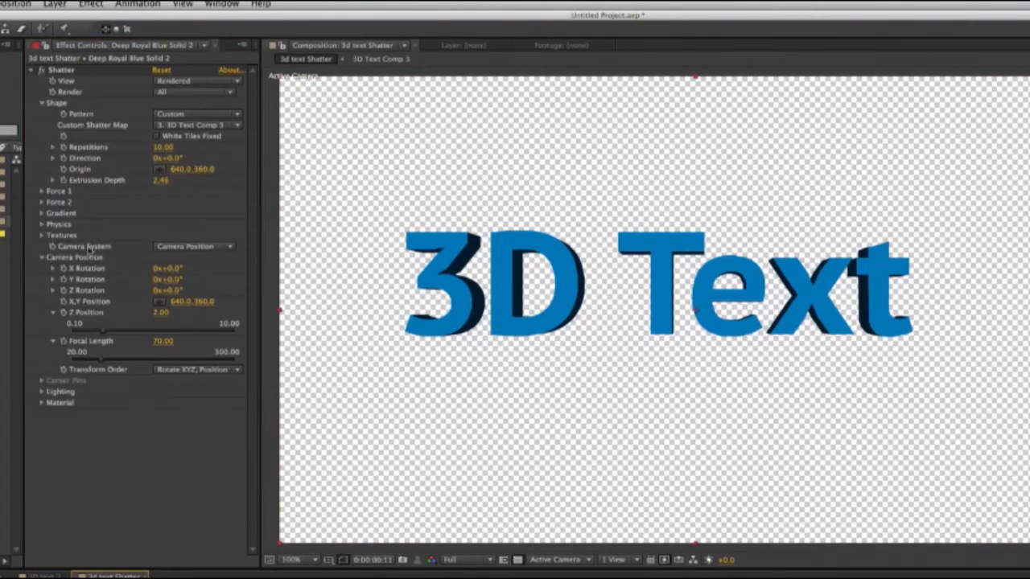
# Set Shatter's Camera System to Comp Camera and orbit to an angled view of the blue text.
pyautogui.click(193, 246)
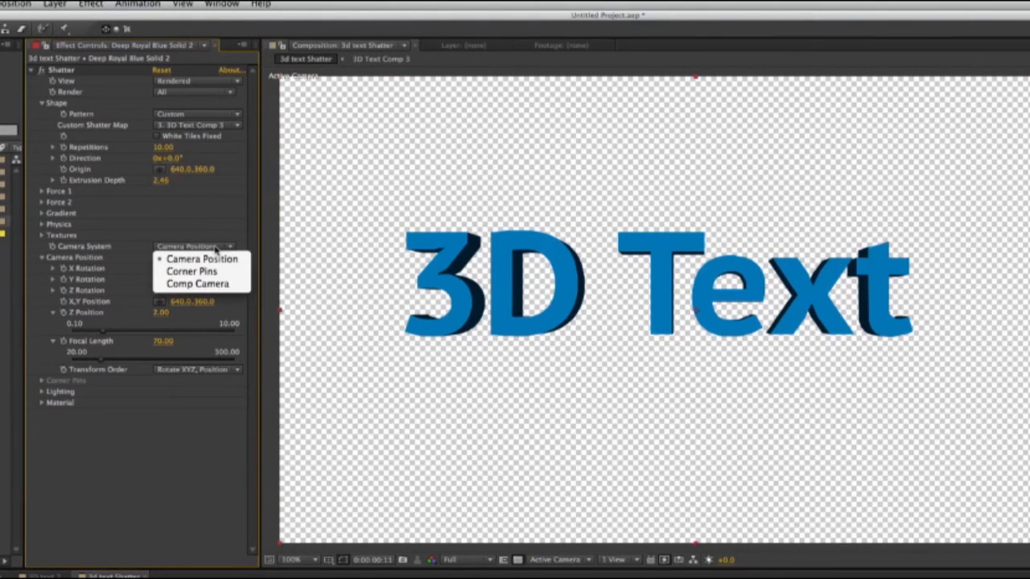
pyautogui.moveTo(197, 284)
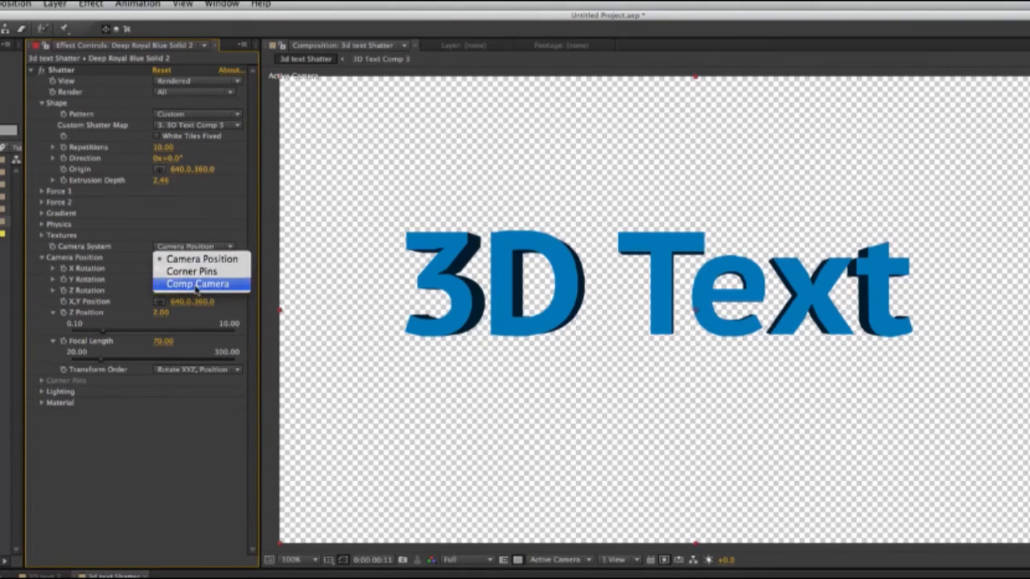
pyautogui.click(197, 283)
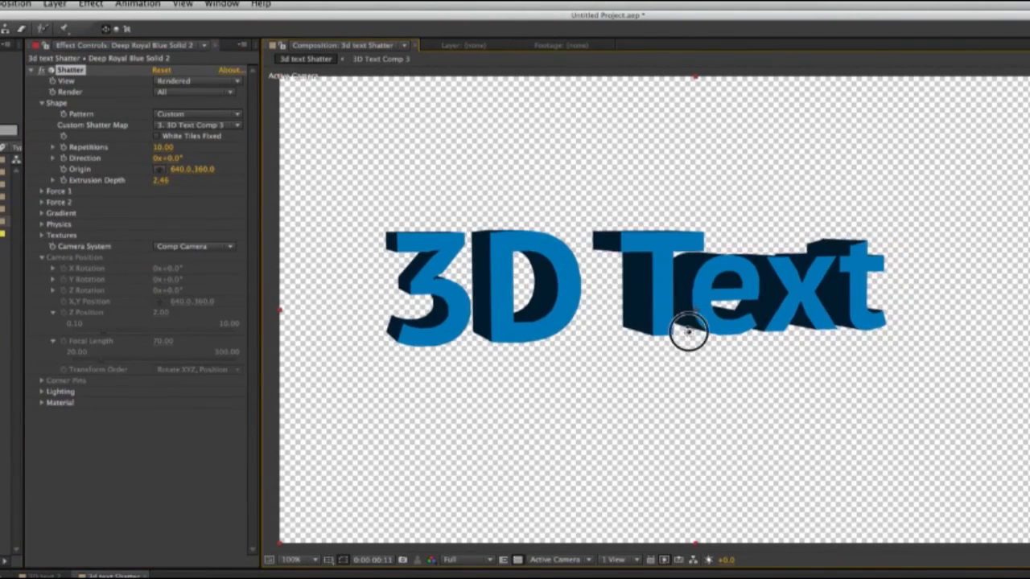
pyautogui.moveTo(688, 334); pyautogui.dragTo(748, 394)
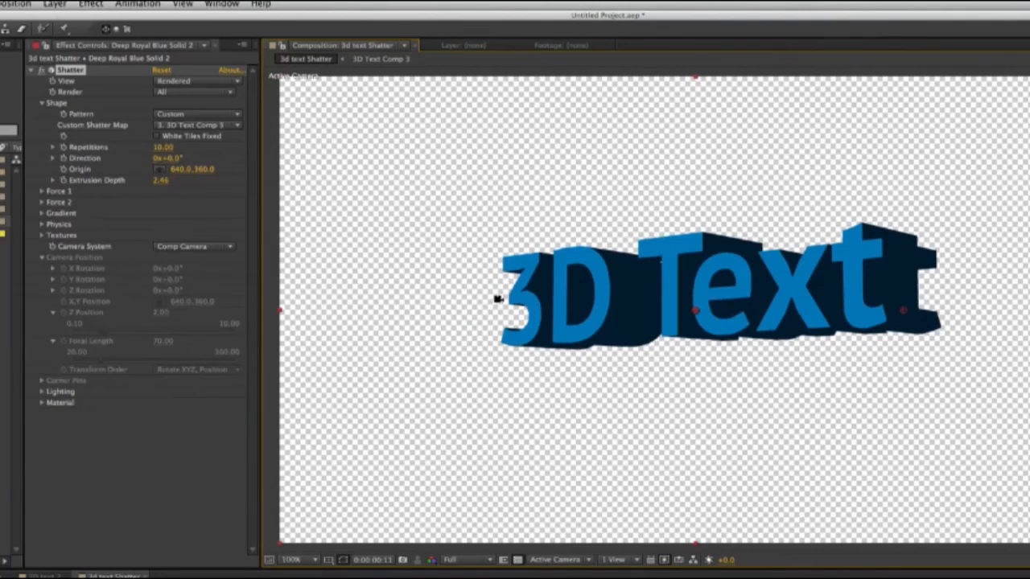
pyautogui.moveTo(511, 274)
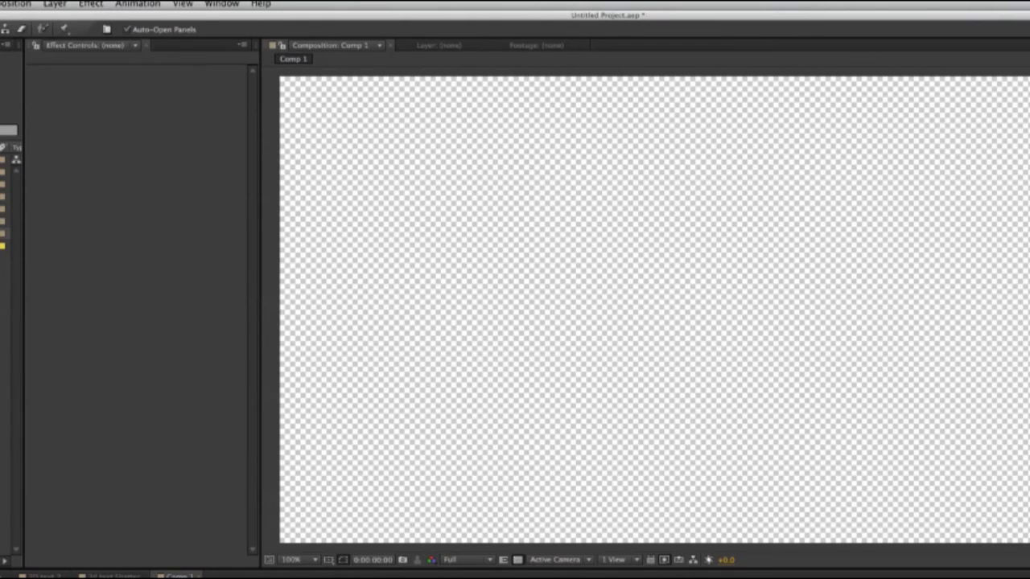
# Click in the Comp 1 viewer to start the white '3D TEXT' text layer.
pyautogui.click(481, 272)
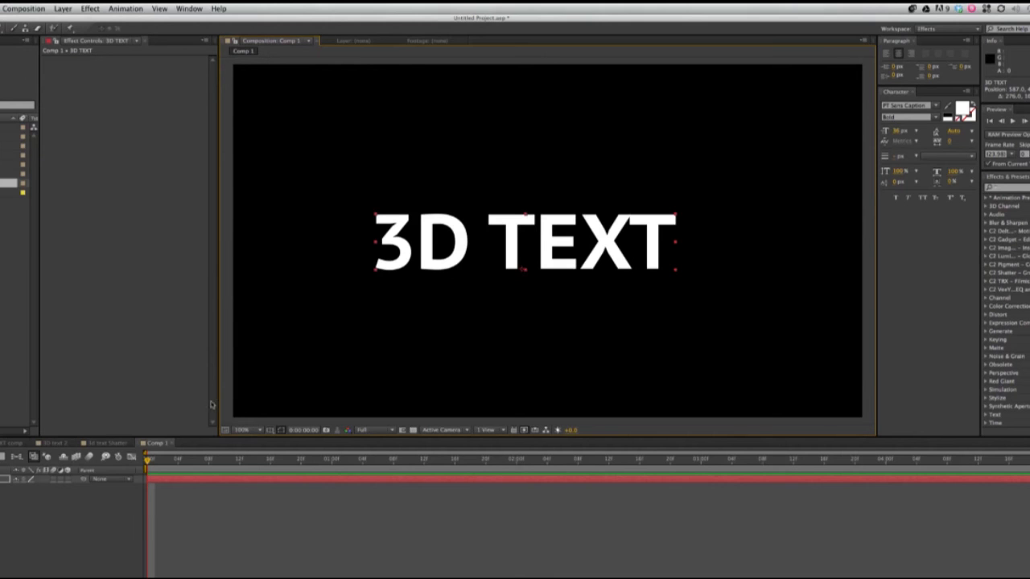
pyautogui.moveTo(619, 273)
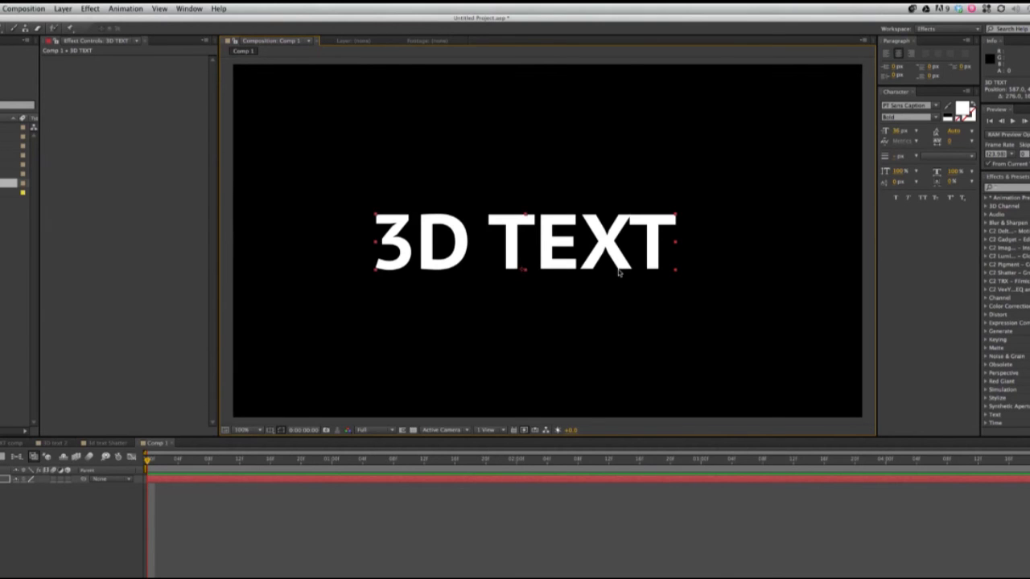
pyautogui.moveTo(485, 300)
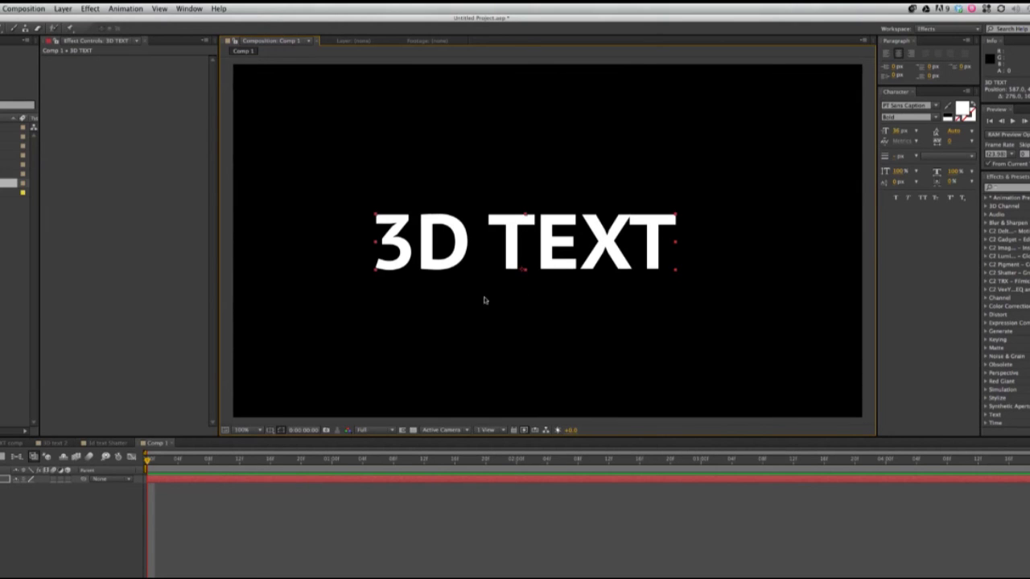
pyautogui.moveTo(394, 382)
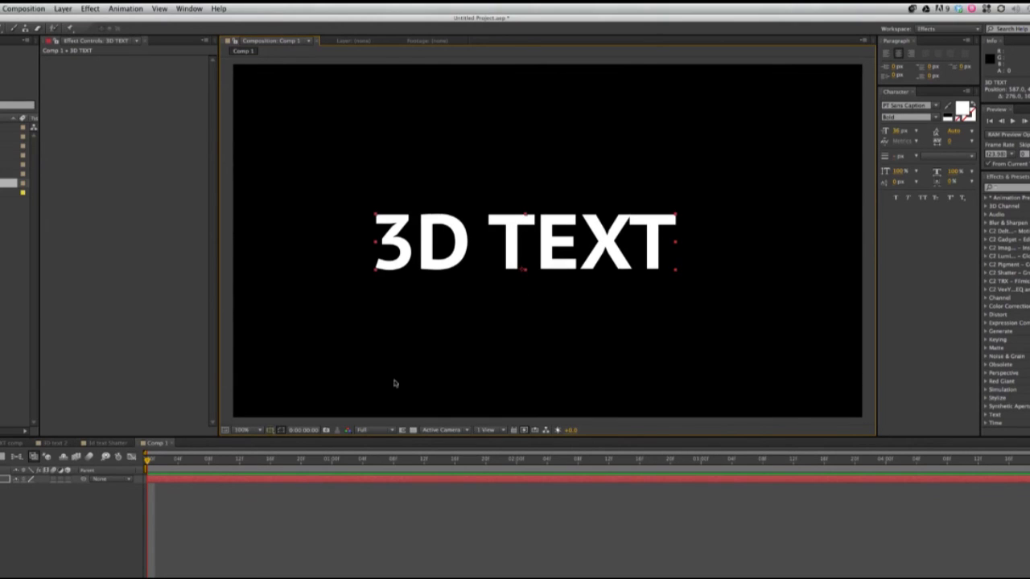
pyautogui.moveTo(344, 230)
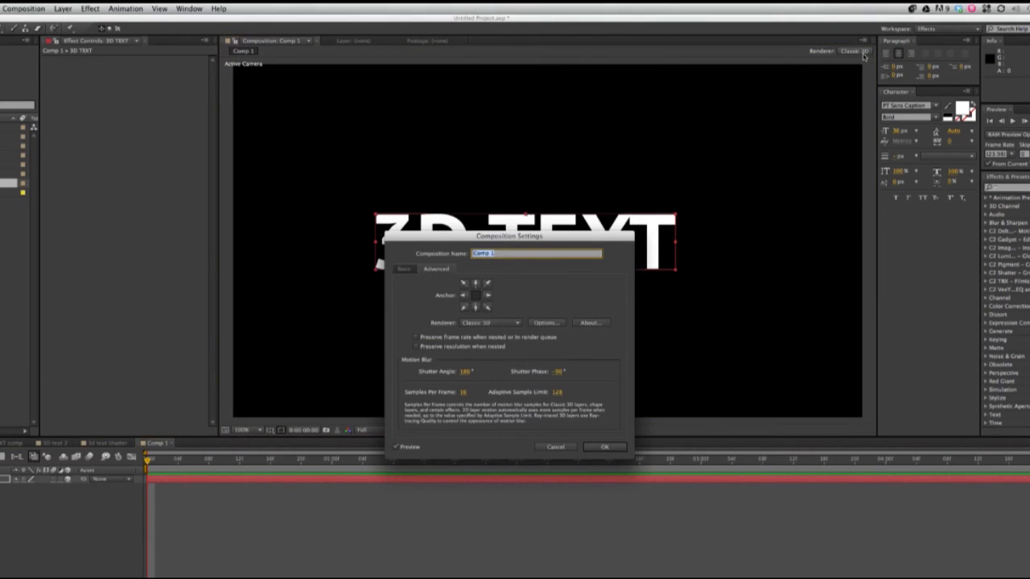
# Set Comp 1's renderer to Ray-traced 3D in Composition Settings.
pyautogui.click(490, 323)
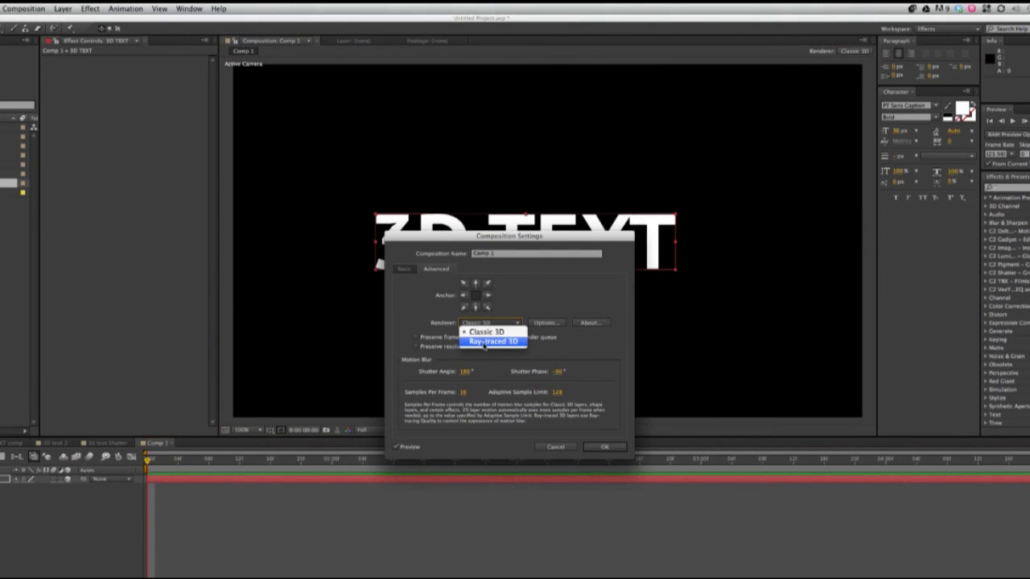
pyautogui.click(493, 340)
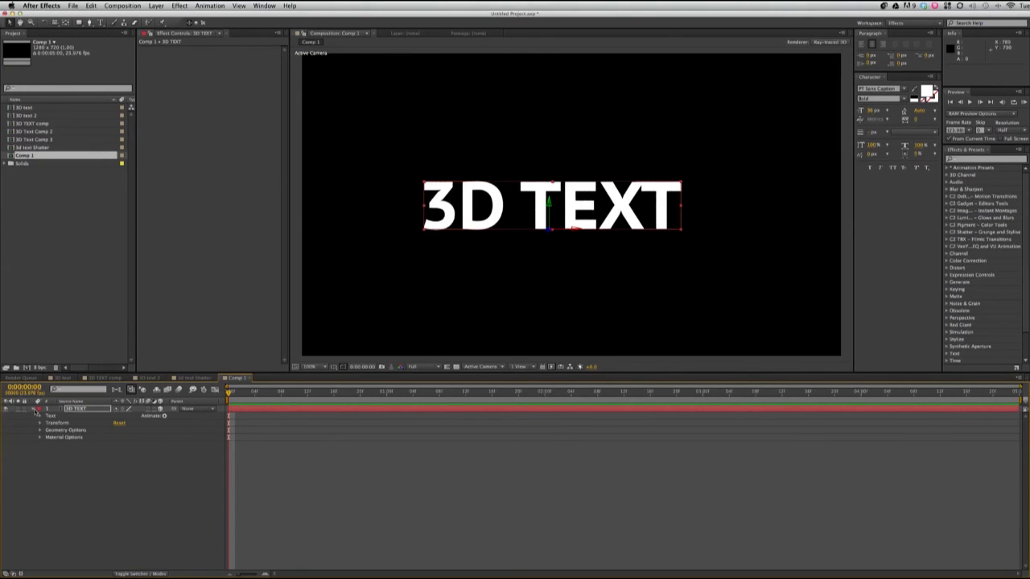
pyautogui.moveTo(51, 441)
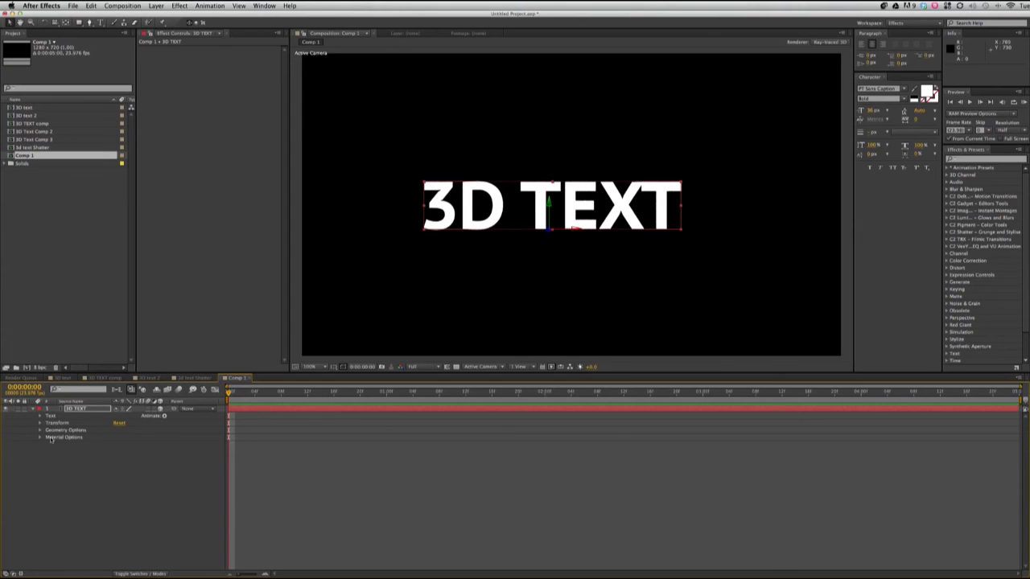
# Set the white 3D TEXT layer's Extrusion Depth to 40 under Geometry Options.
pyautogui.click(40, 429)
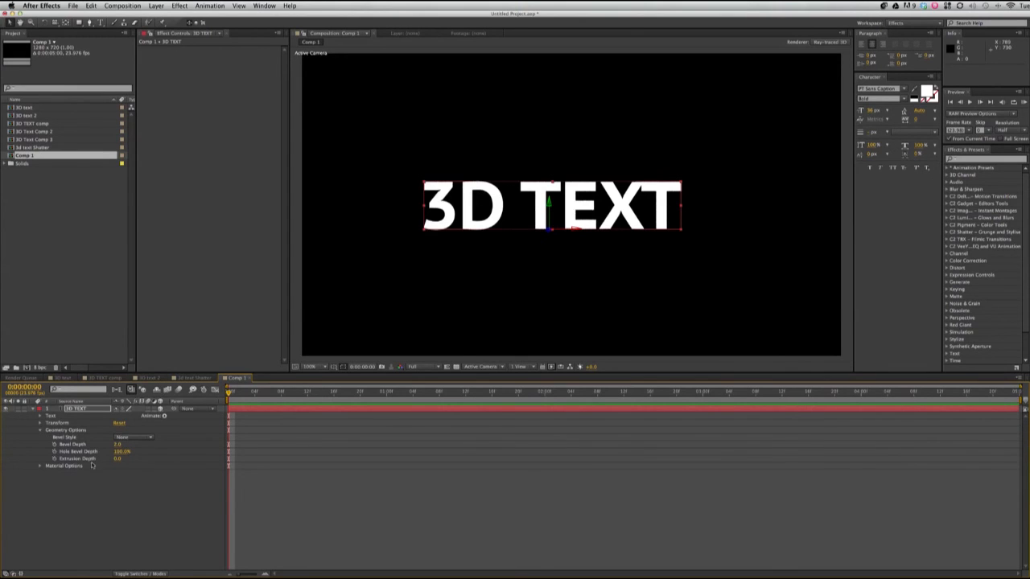
pyautogui.moveTo(120, 458); pyautogui.dragTo(135, 458)
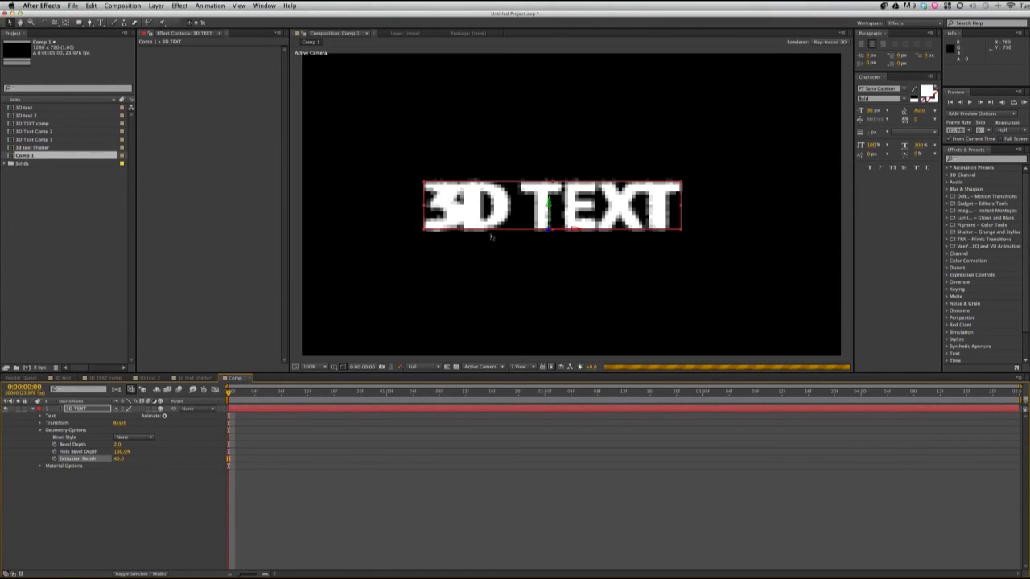
pyautogui.moveTo(531, 245)
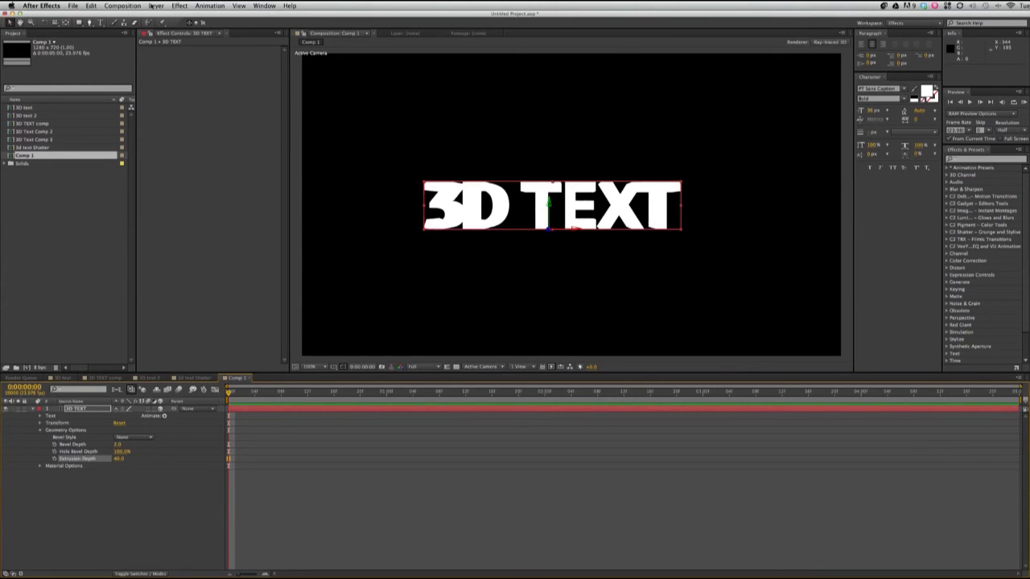
# Add Camera 1, orbit it to angle the extruded text, and expand Material Options.
pyautogui.click(155, 6)
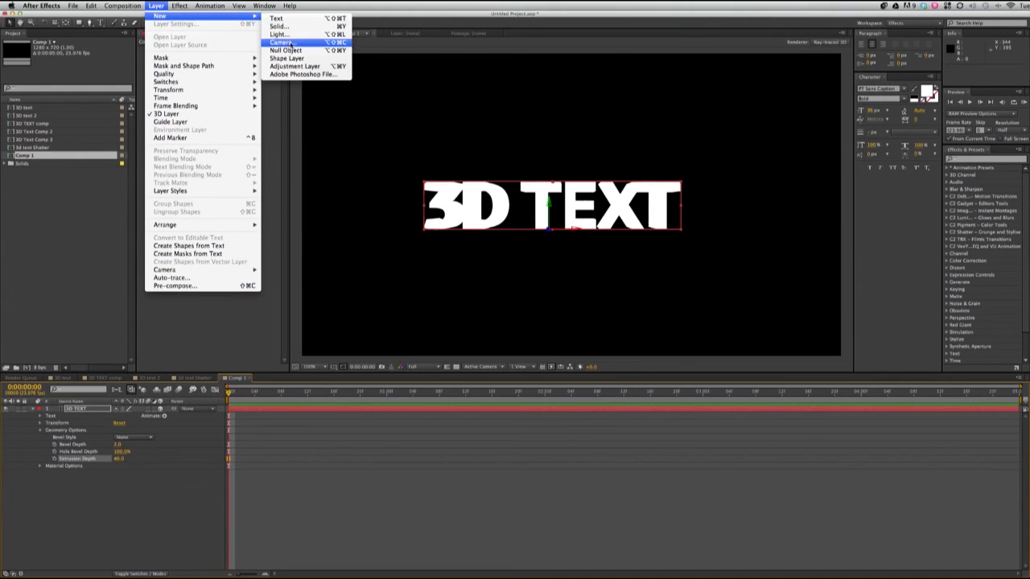
pyautogui.click(282, 42)
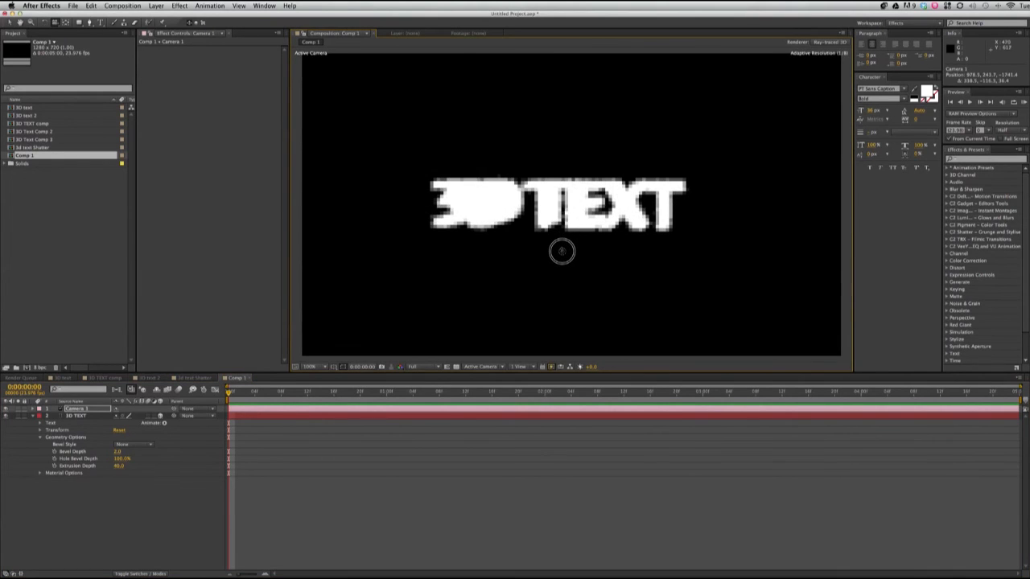
pyautogui.moveTo(562, 251); pyautogui.dragTo(526, 286)
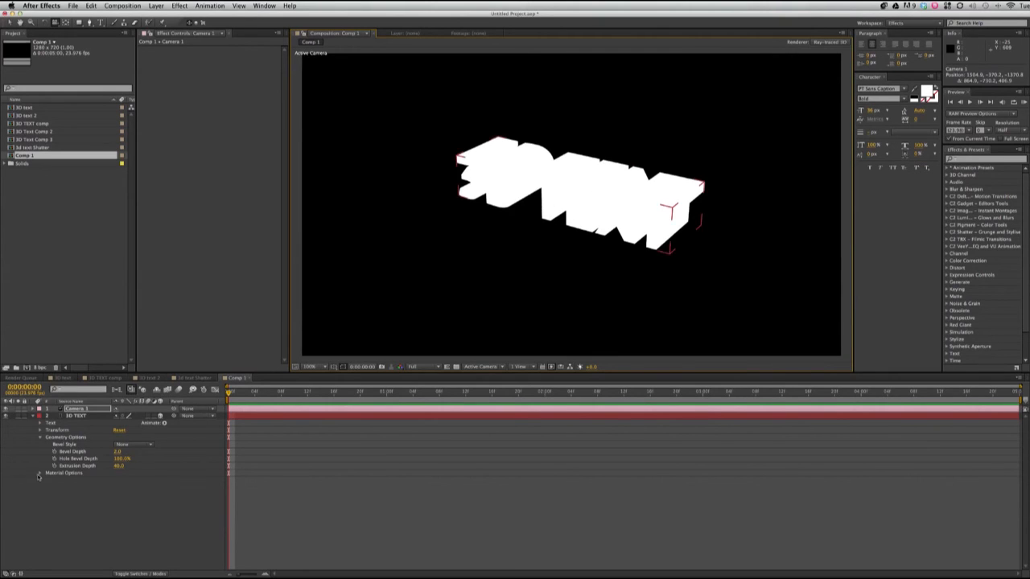
pyautogui.click(39, 473)
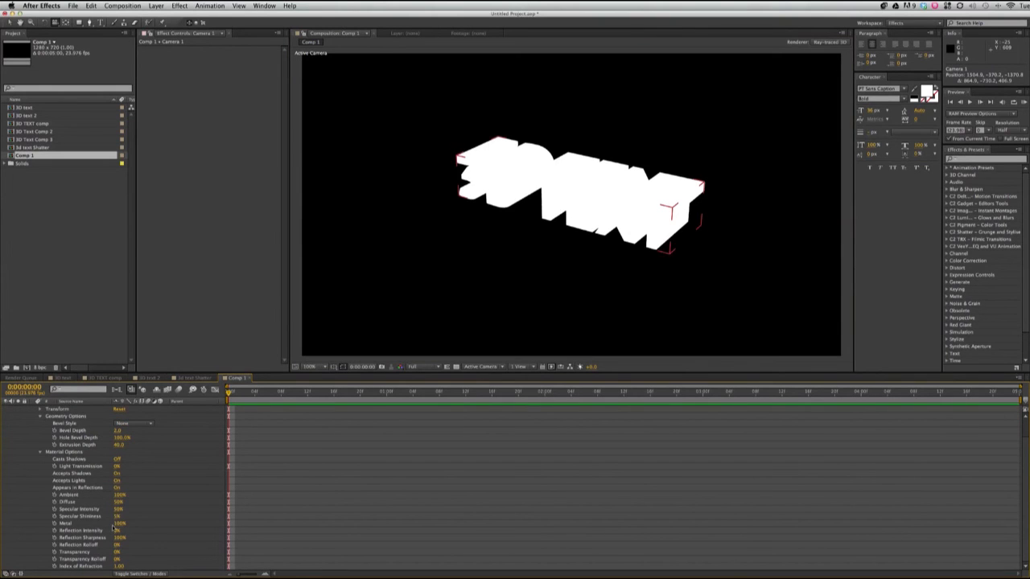